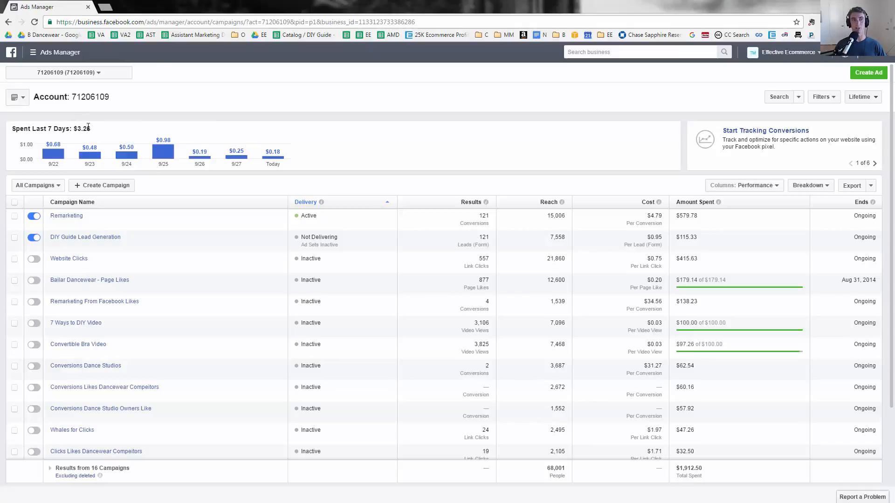
- Switch from Ads Manager to Power Editor via the ad tools menu
left_click(32, 52)
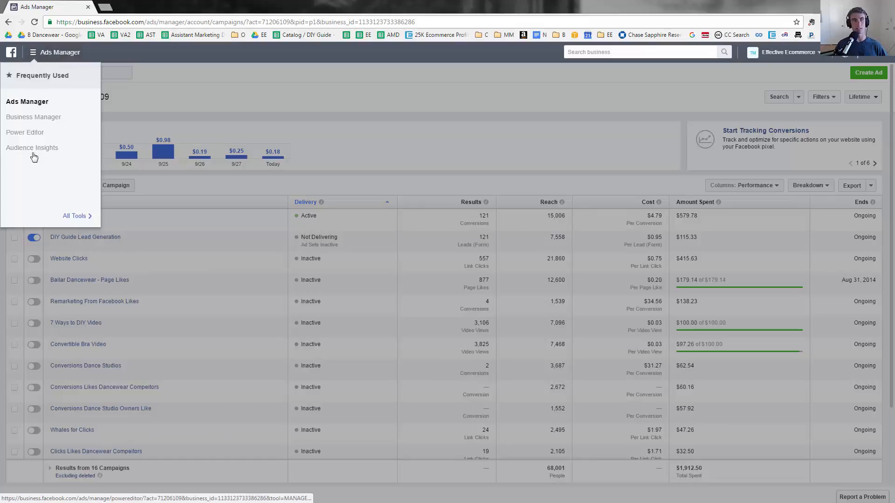
left_click(408, 158)
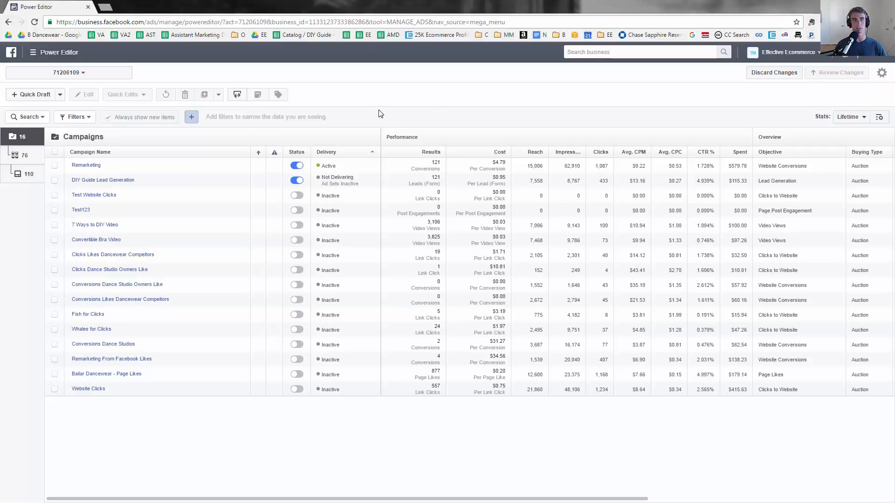
mouse_move(414, 101)
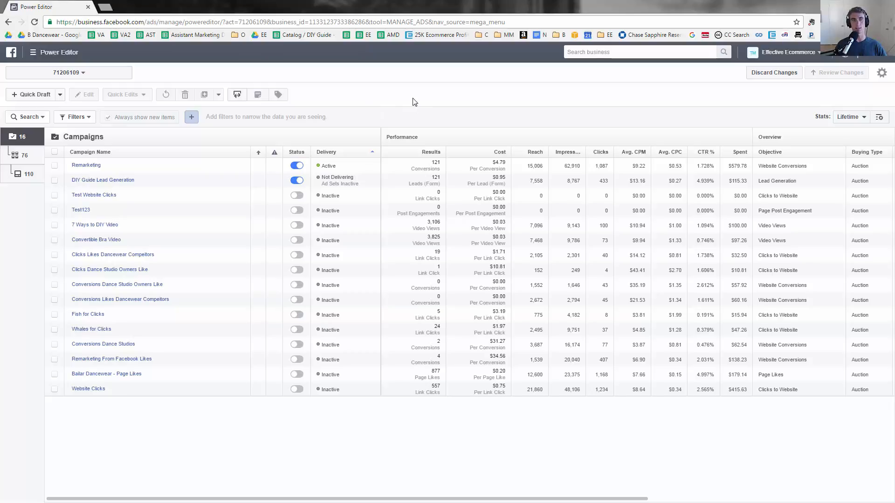
mouse_move(348, 139)
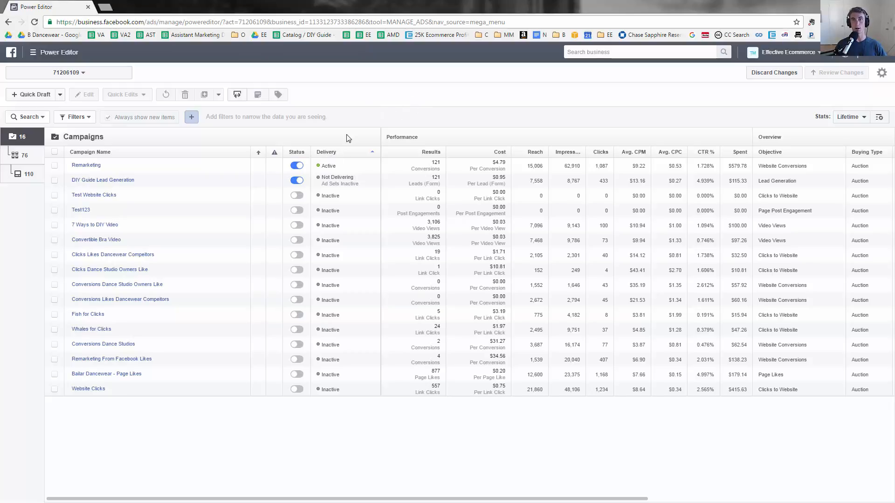
mouse_move(350, 131)
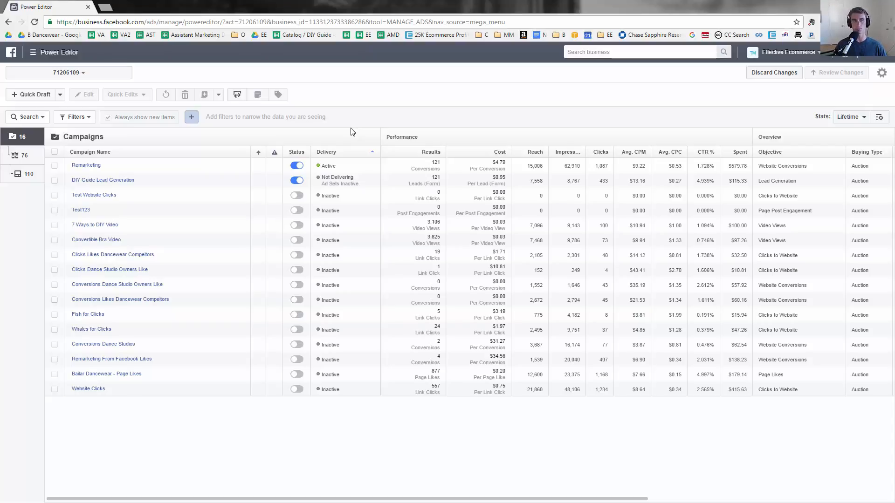
mouse_move(359, 127)
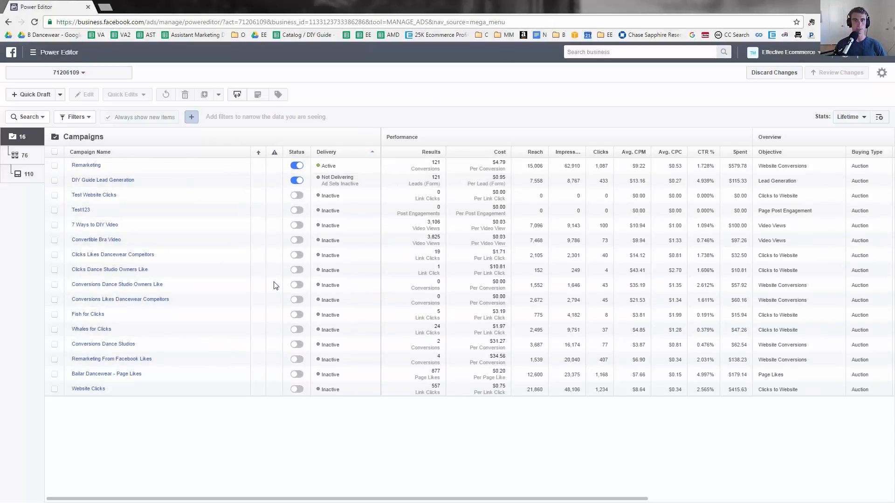
mouse_move(94, 195)
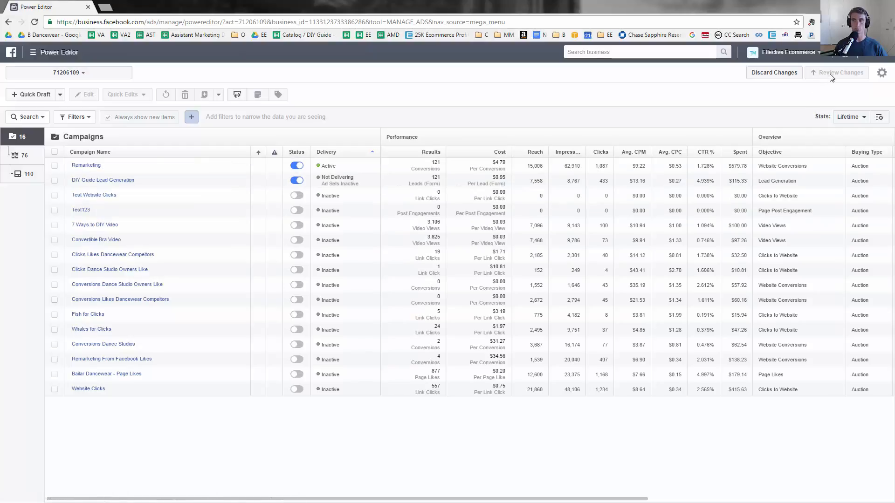
mouse_move(94, 194)
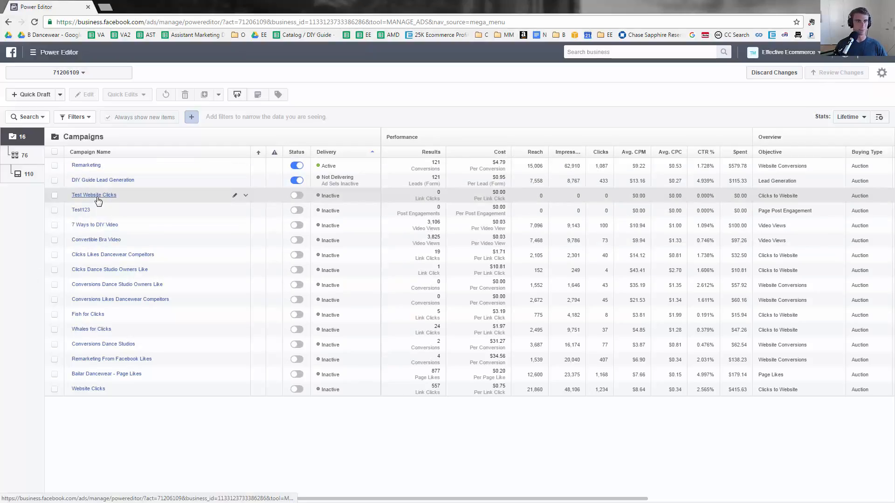
- In Test Website Clicks, set the Women 45-55 copy ad set's daily budget to a fixed $30.00 after $3.00 fails the minimum
left_click(94, 195)
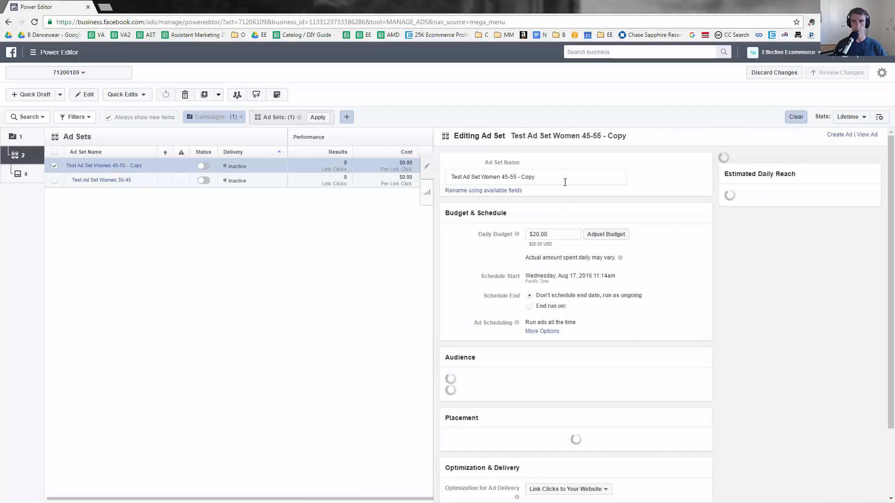
left_click(551, 234)
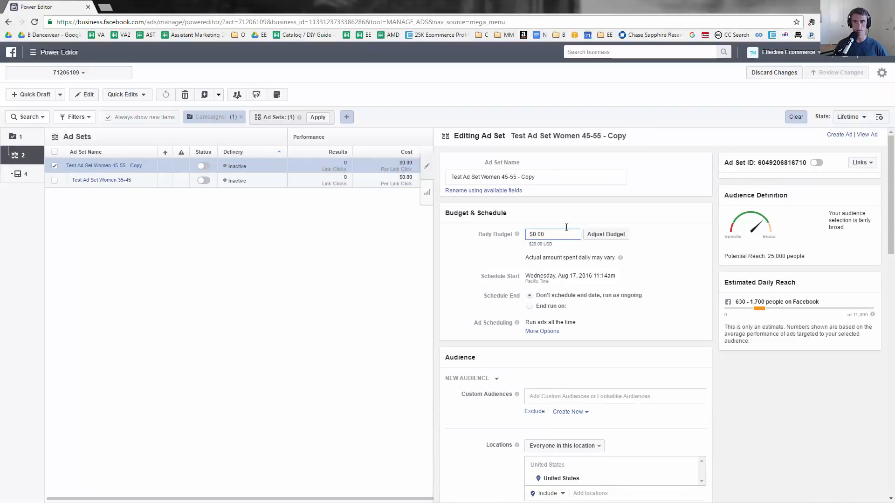
left_click(605, 234)
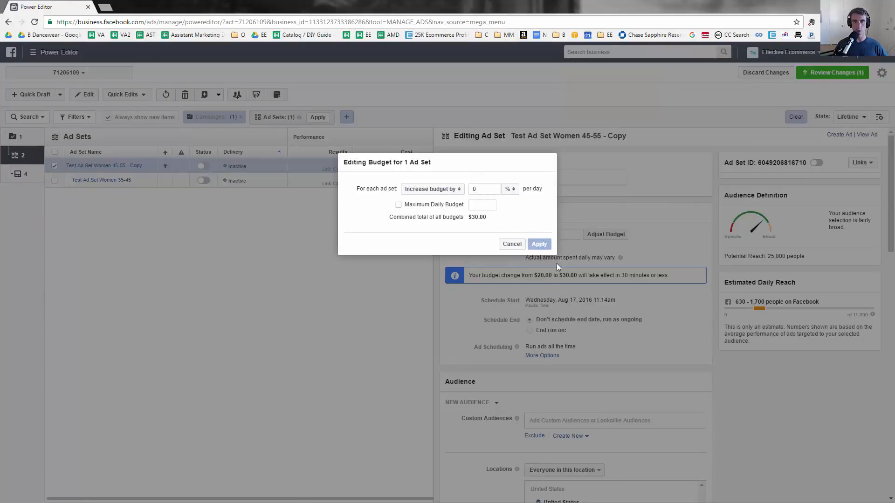
mouse_move(464, 195)
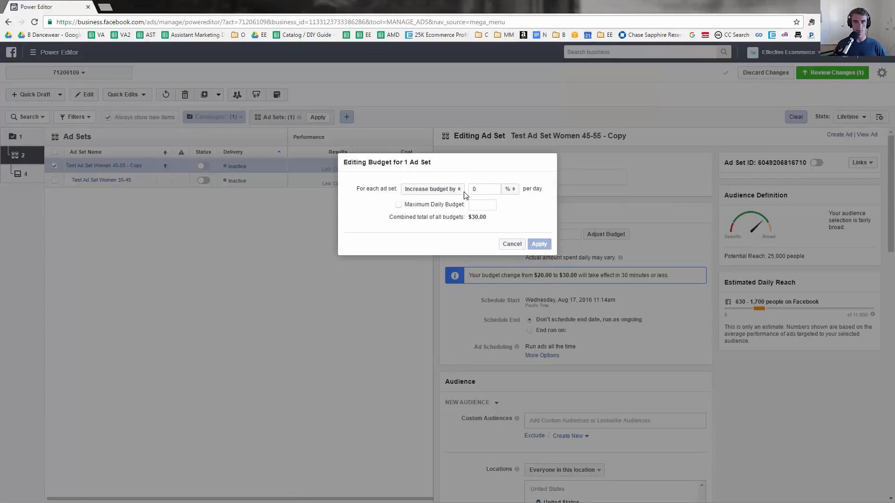
left_click(430, 188)
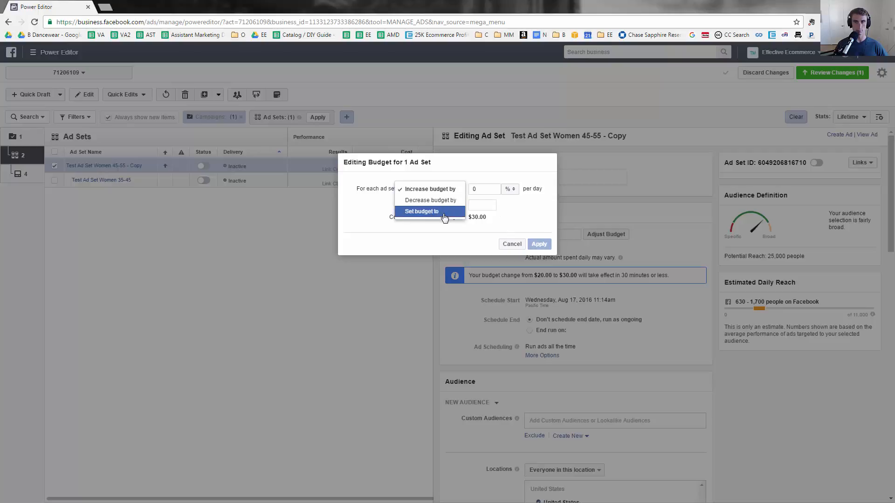
left_click(420, 211)
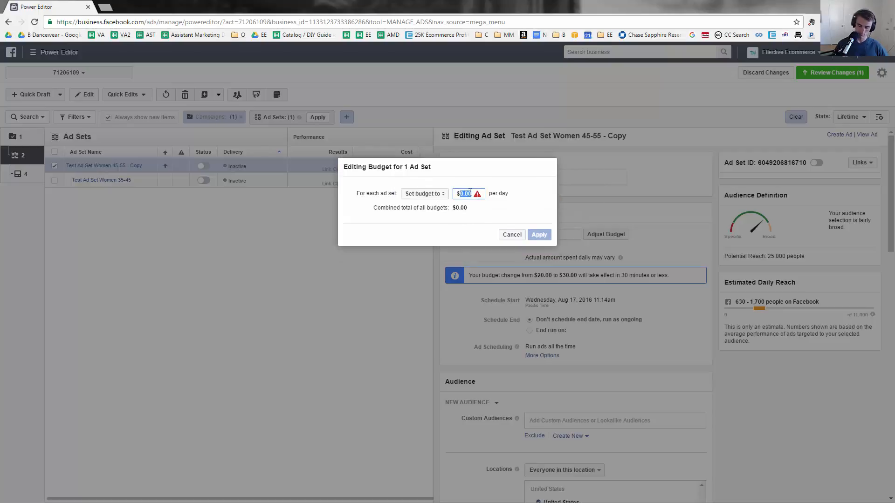
type("3.00")
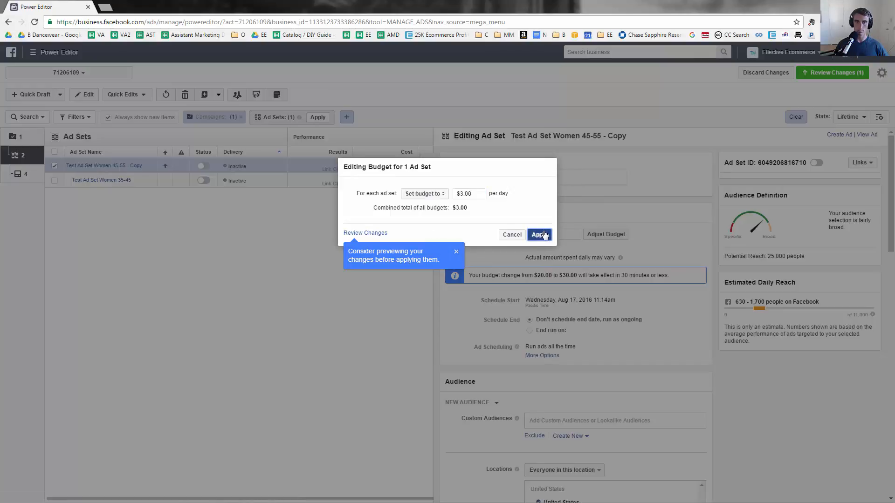
left_click(537, 234)
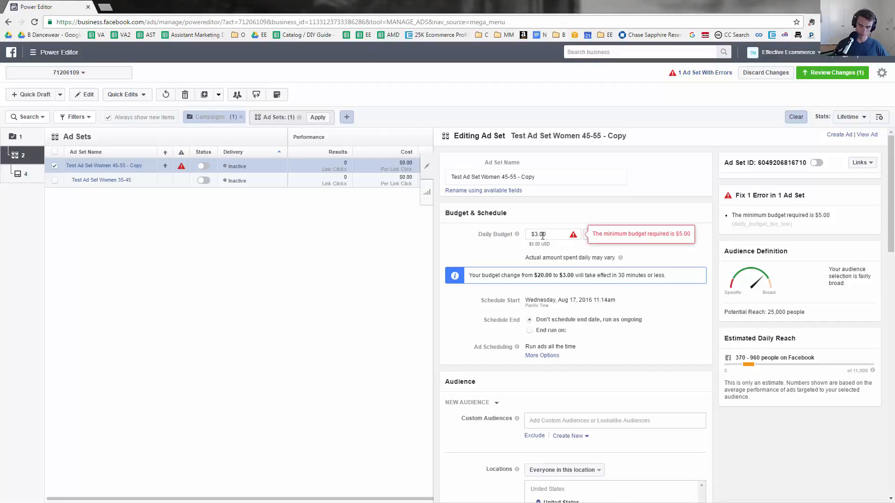
type("30.00")
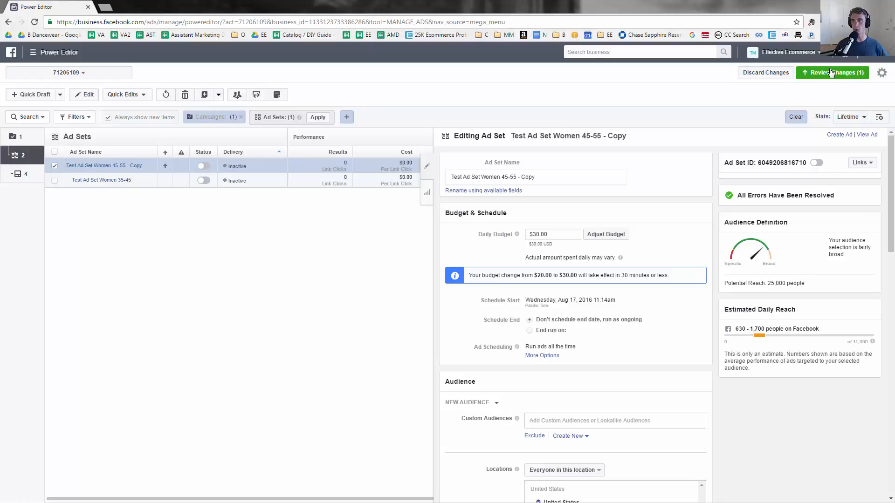
- Review and publish the pending budget change, then dismiss the confirmation
left_click(832, 73)
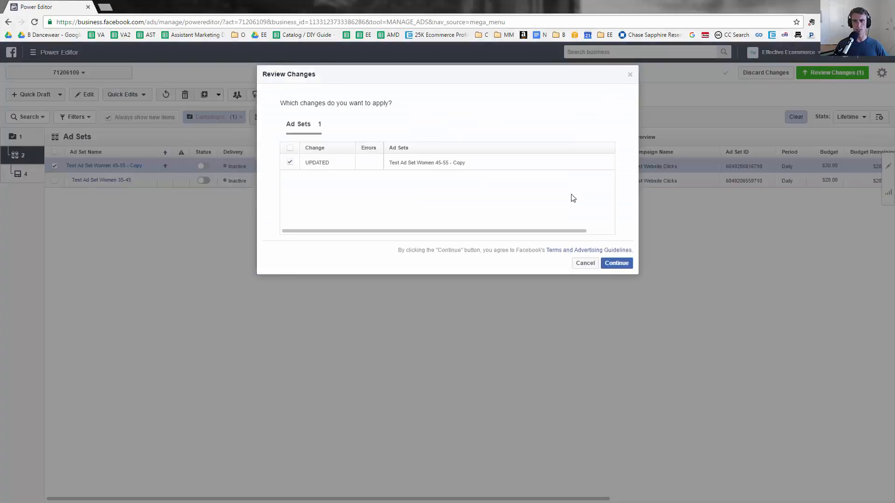
left_click(616, 263)
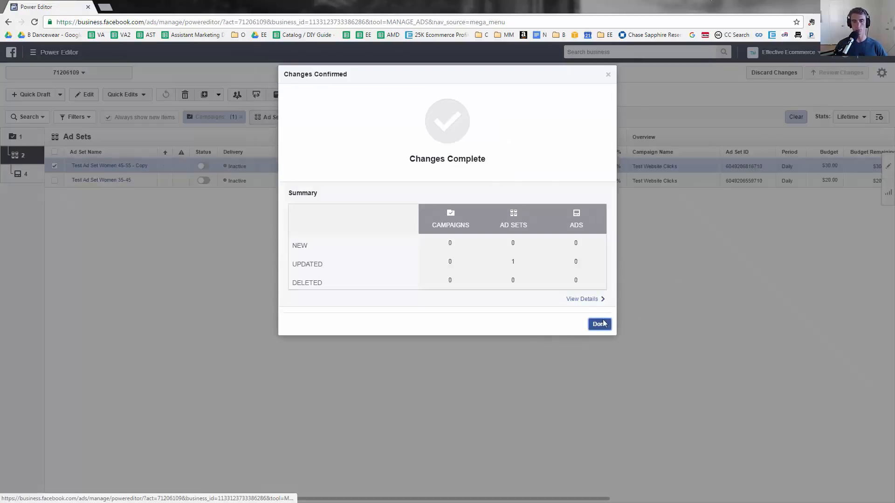
left_click(599, 324)
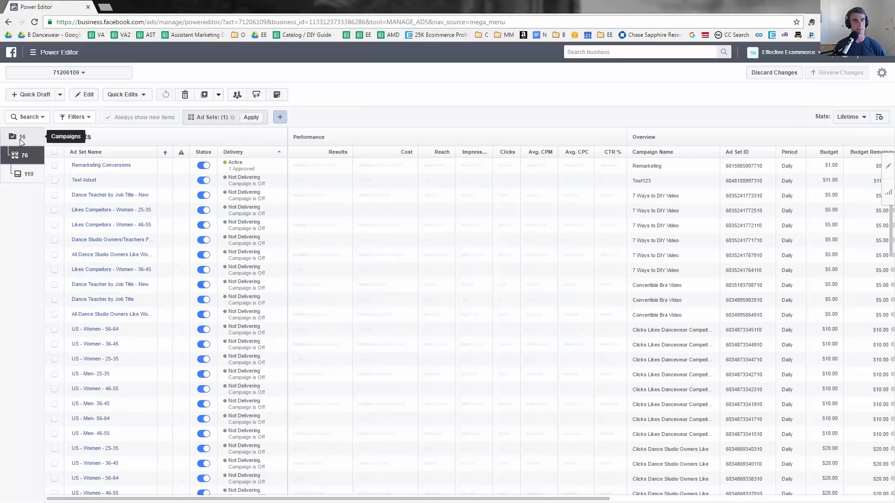
- Browse the copied ad set's editing pane down to Detailed Targeting, keeping its name unchanged
scroll("down", 3)
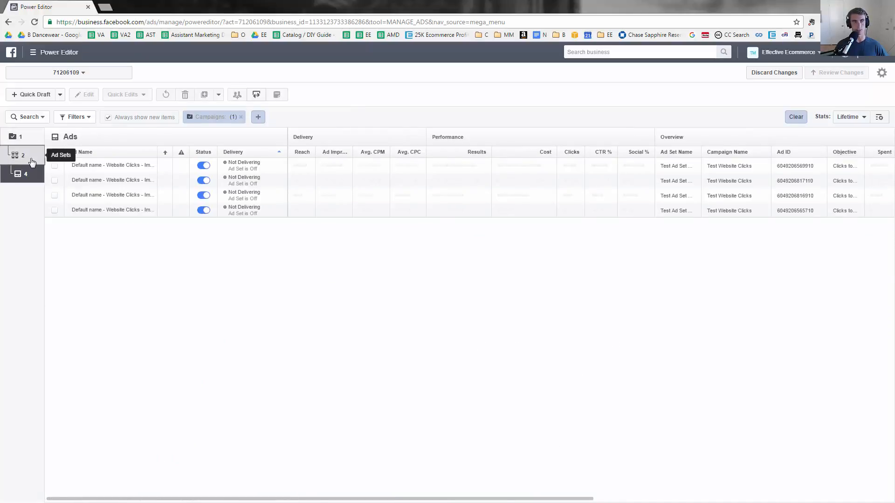
left_click(14, 155)
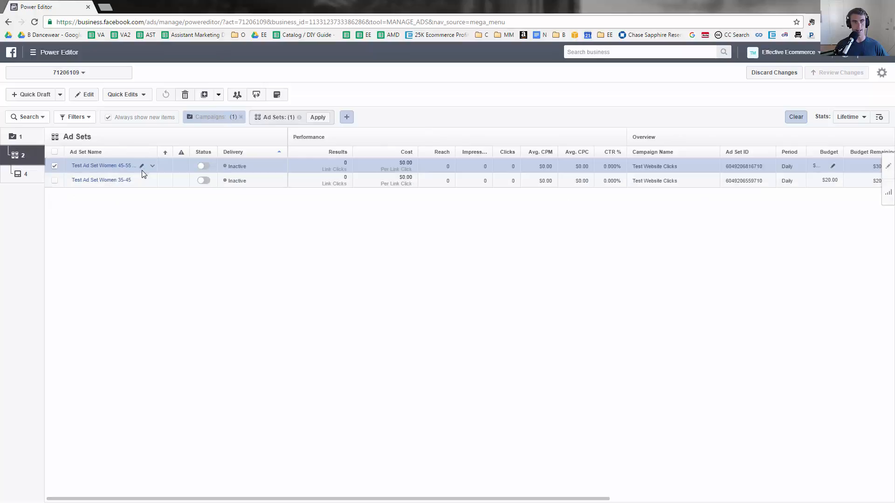
mouse_move(141, 169)
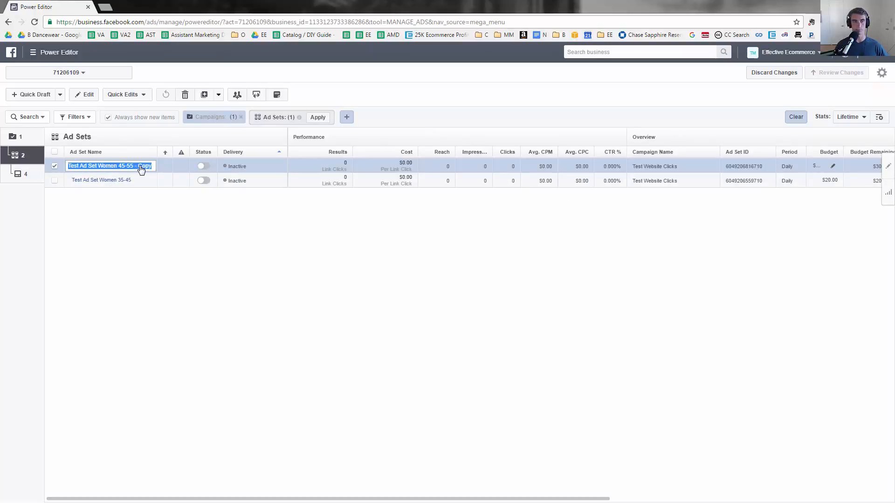
key("enter")
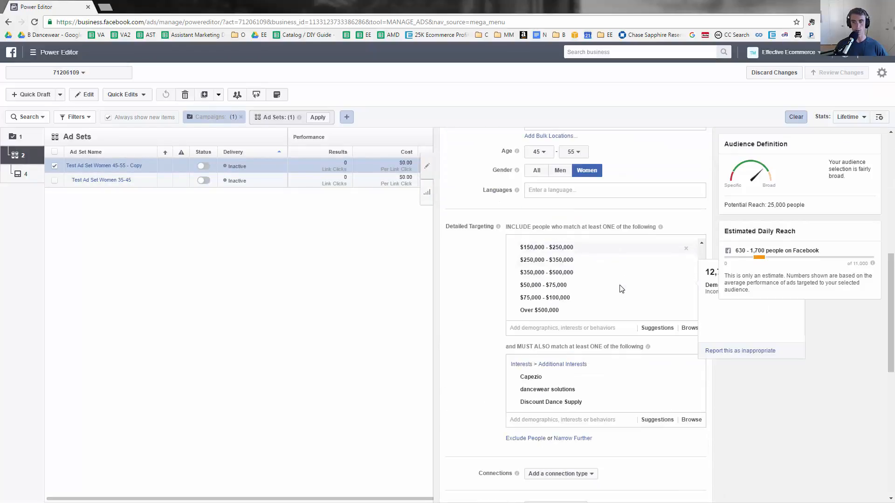
scroll("down", 3)
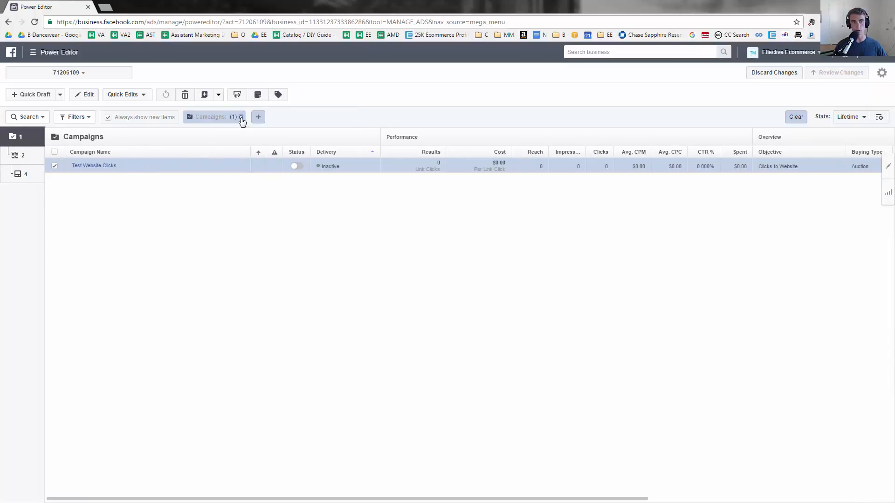
left_click(240, 120)
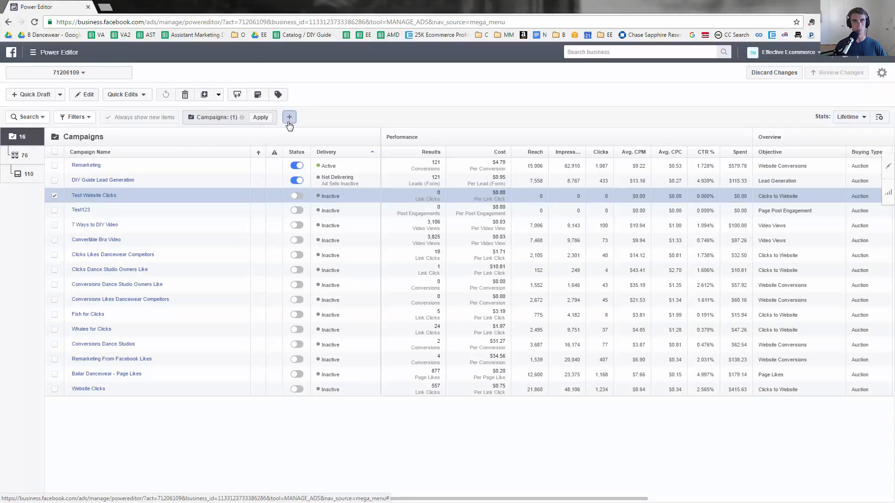
left_click(289, 117)
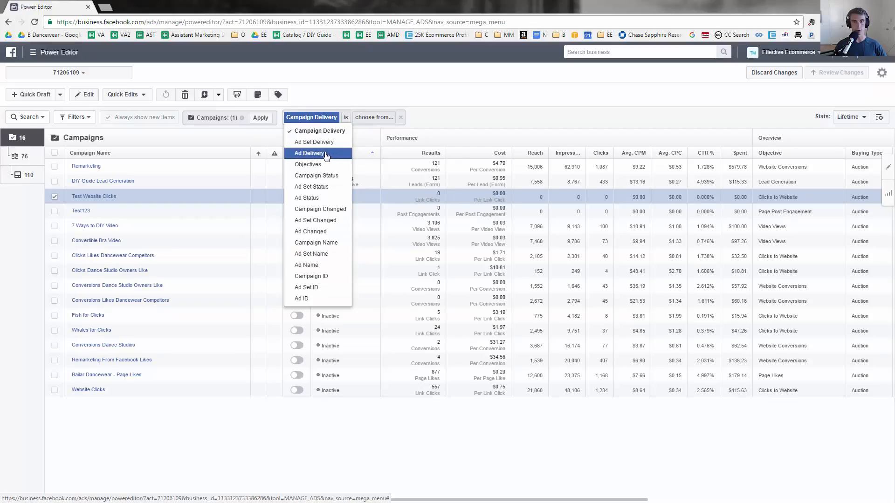
mouse_move(332, 172)
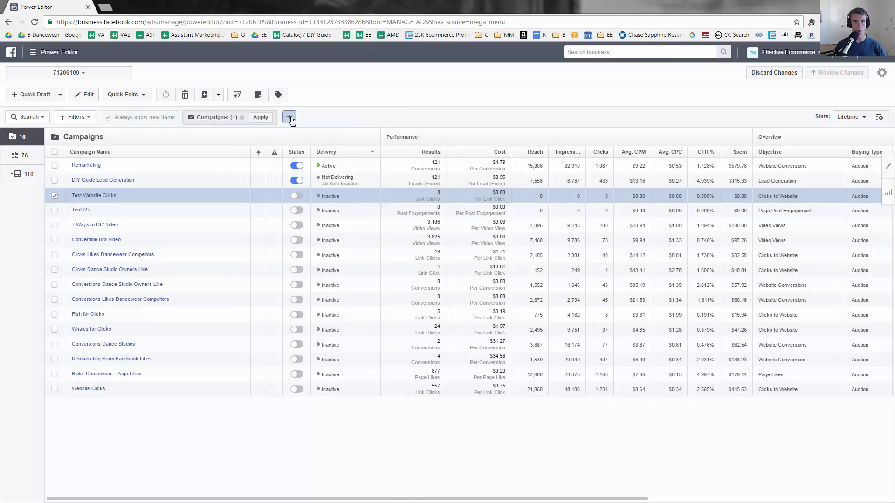
left_click(290, 117)
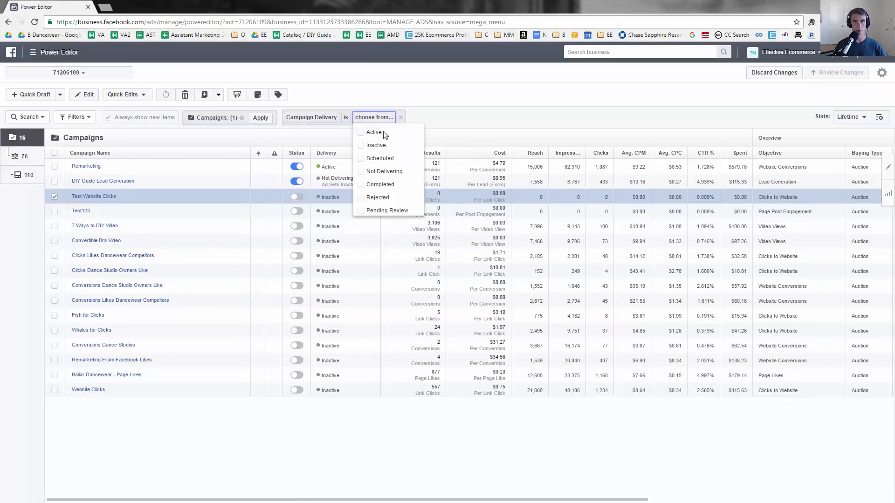
left_click(373, 132)
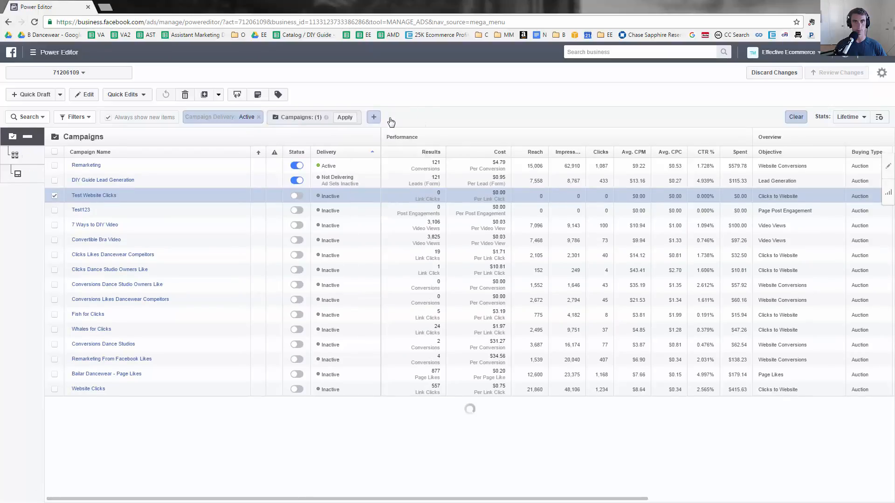
left_click(345, 117)
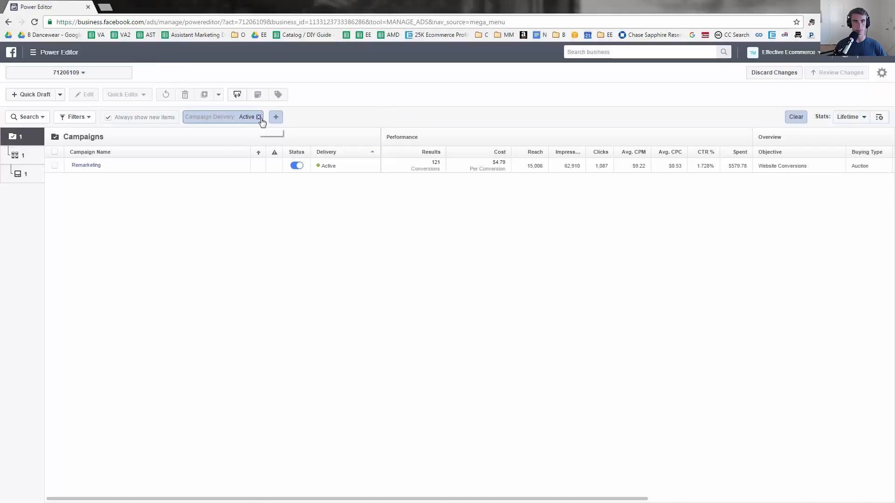
left_click(259, 116)
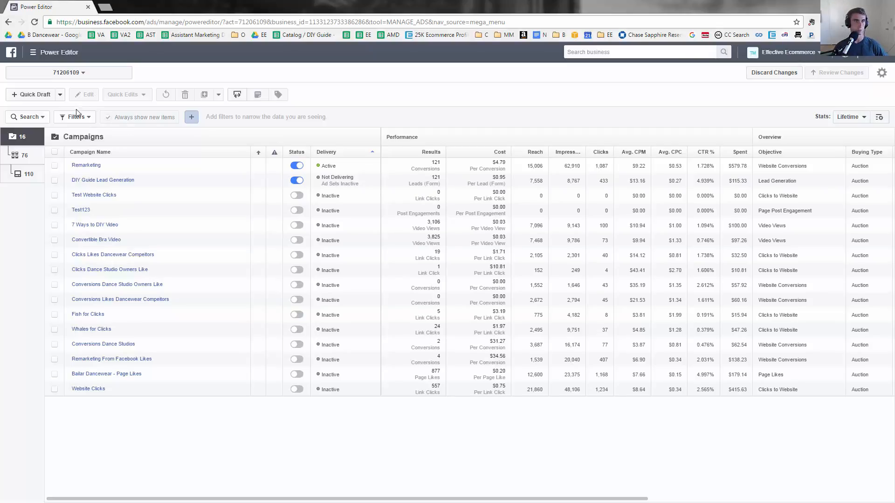
- Create one duplicate of the Test Website Clicks campaign
left_click(73, 117)
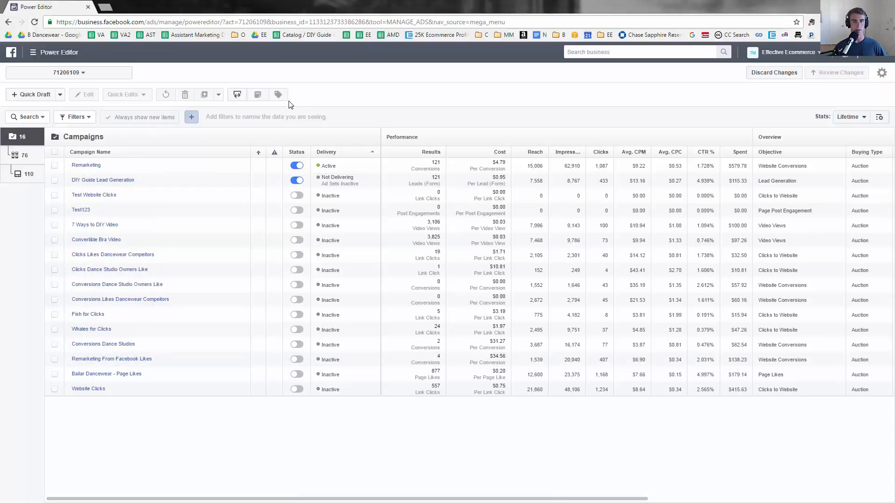
mouse_move(277, 94)
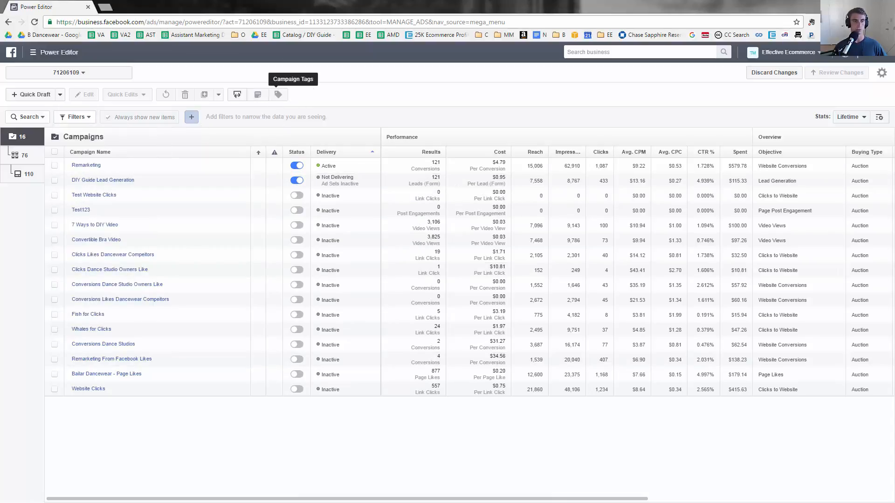
left_click(54, 195)
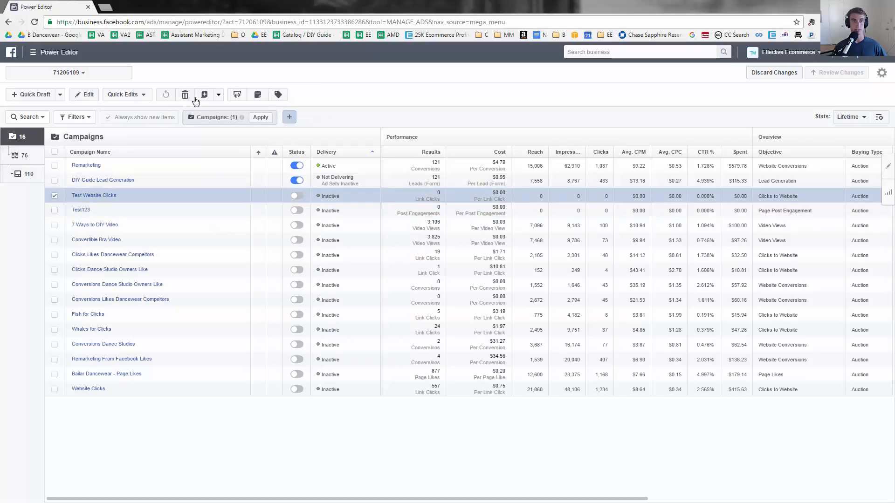
mouse_move(204, 94)
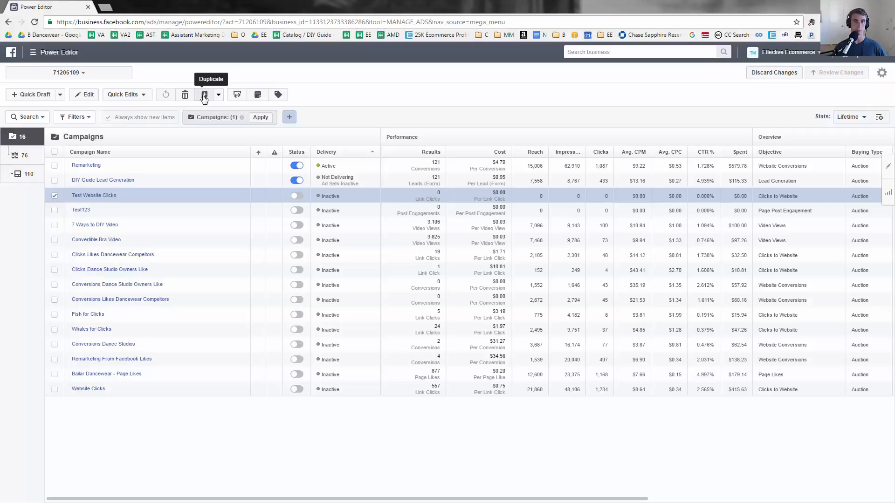
left_click(204, 94)
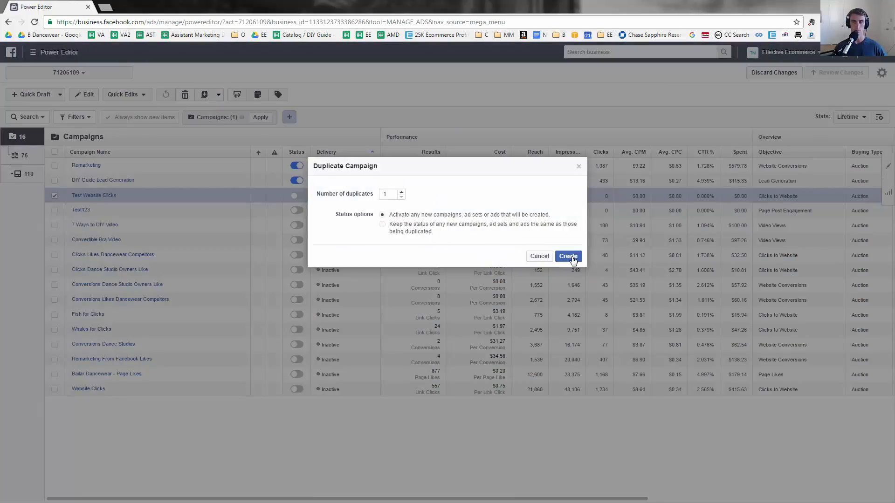
left_click(567, 256)
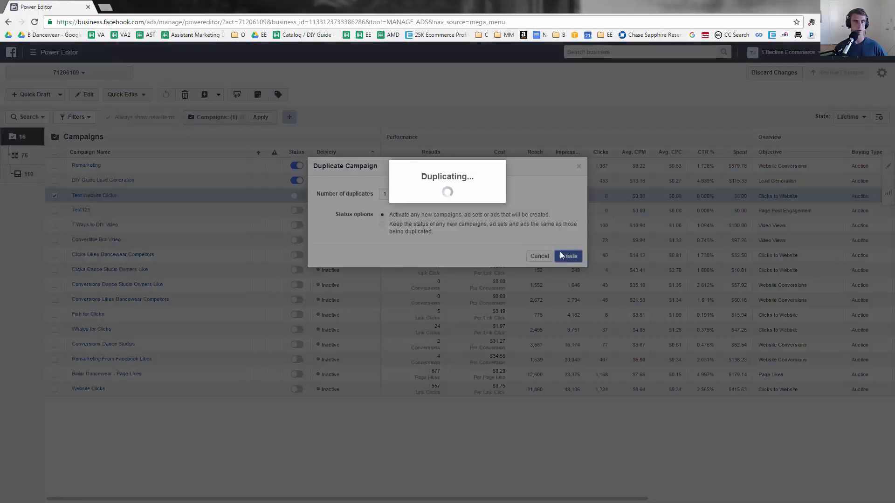
left_click(566, 256)
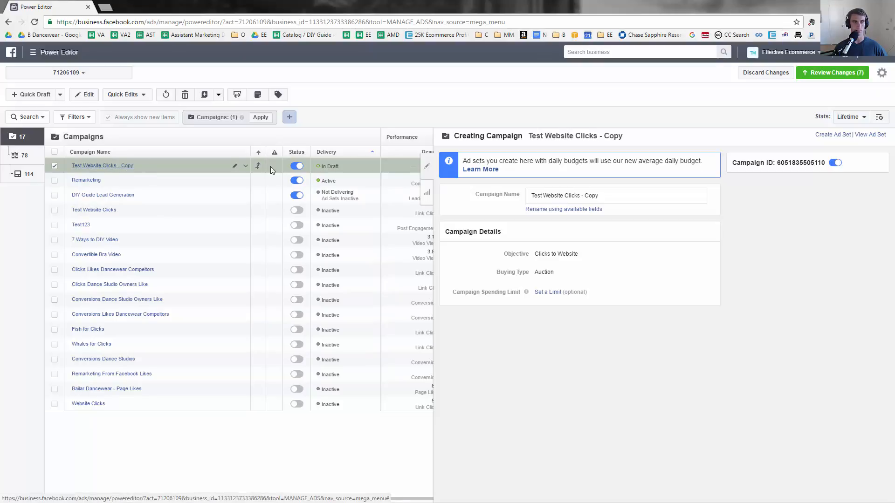
- Review and publish the new campaign copy with its 2 ad sets and 4 ads
left_click(245, 165)
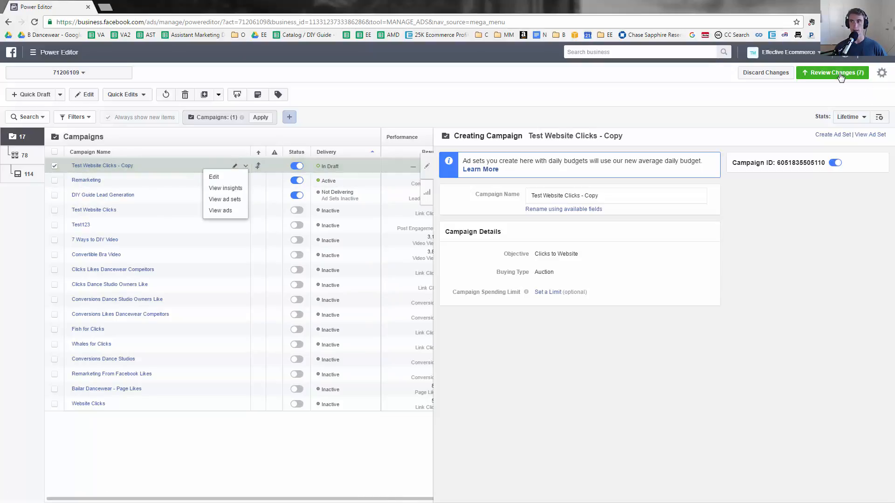
left_click(831, 73)
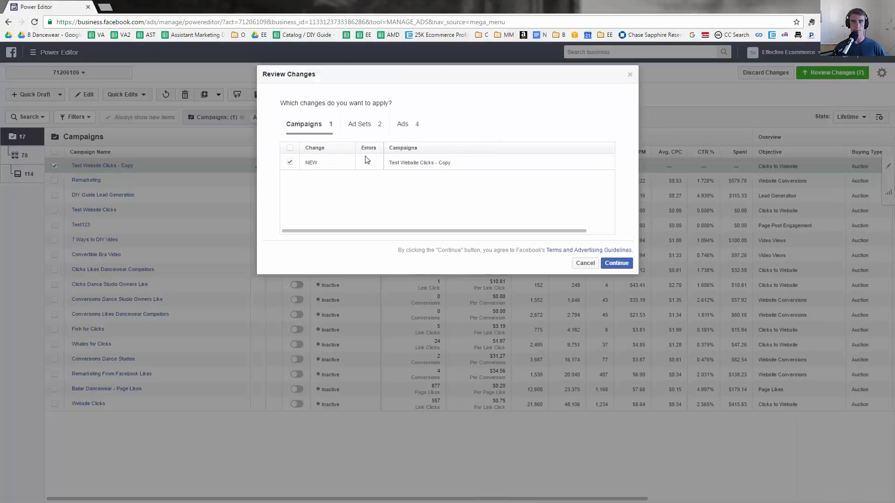
left_click(615, 263)
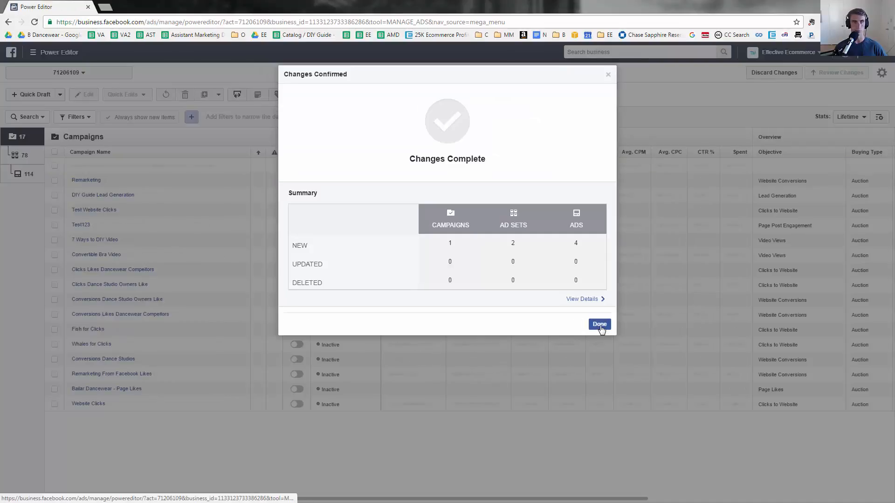
- Select Test Website Clicks - Copy, Test123 and Test Website Clicks and apply a newly created 'Test' tag
left_click(599, 325)
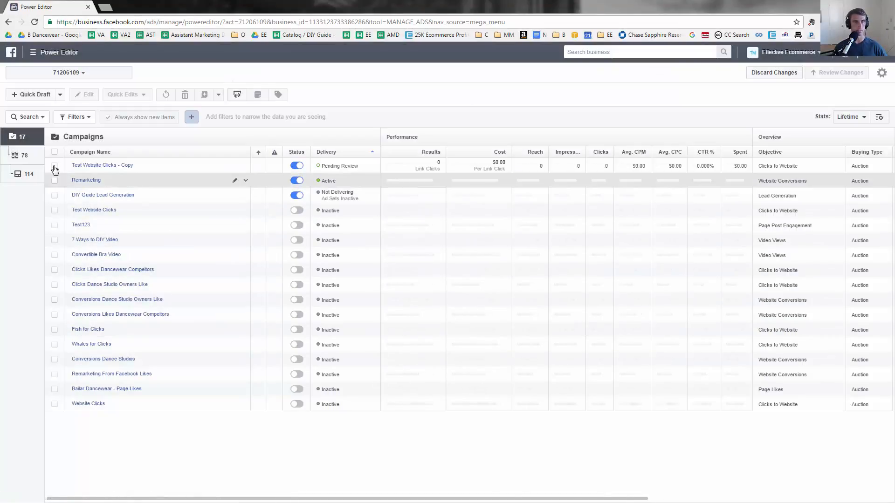
left_click(54, 165)
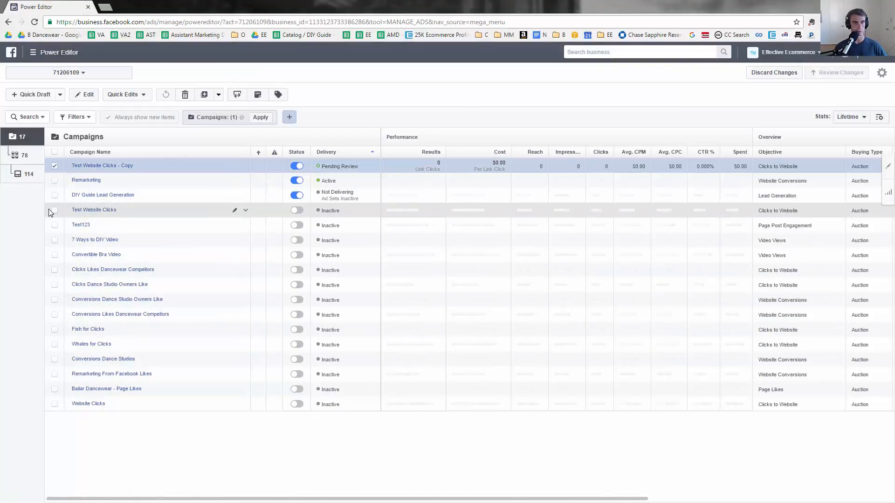
left_click(55, 225)
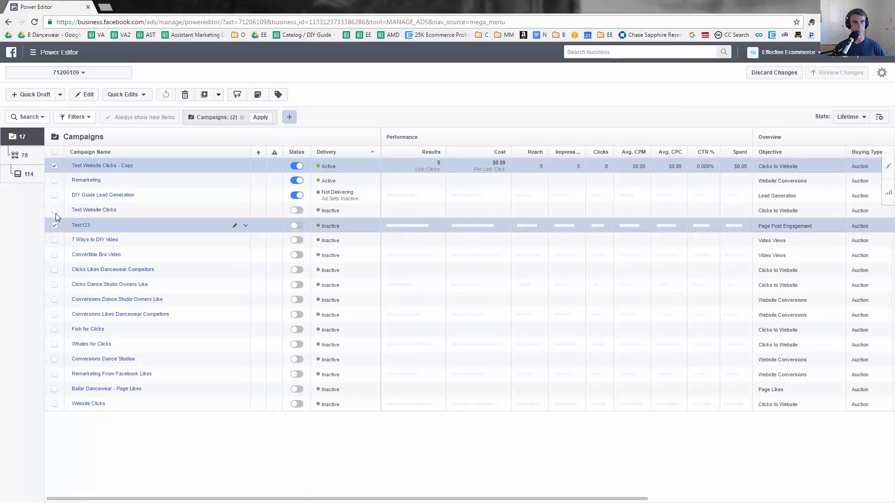
left_click(55, 210)
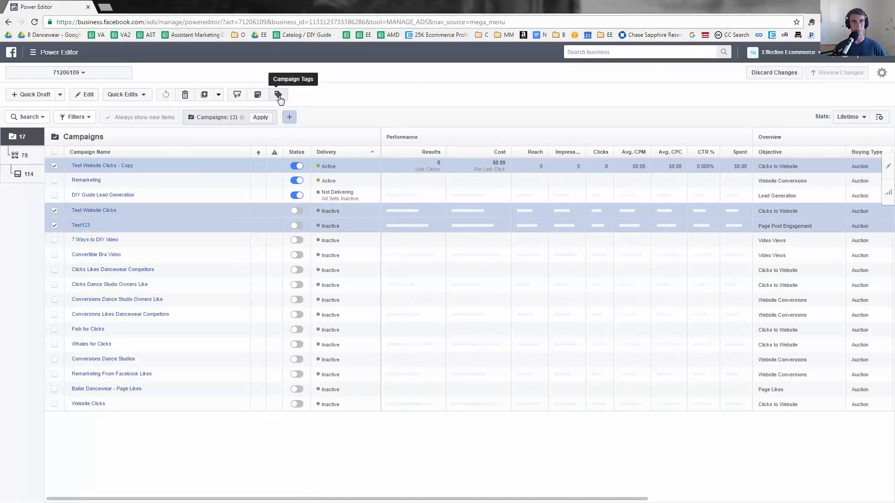
left_click(278, 94)
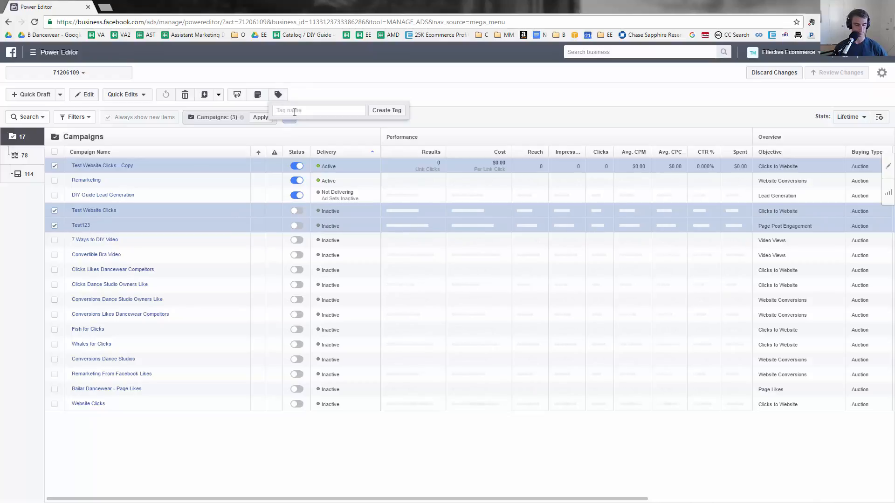
type("Test")
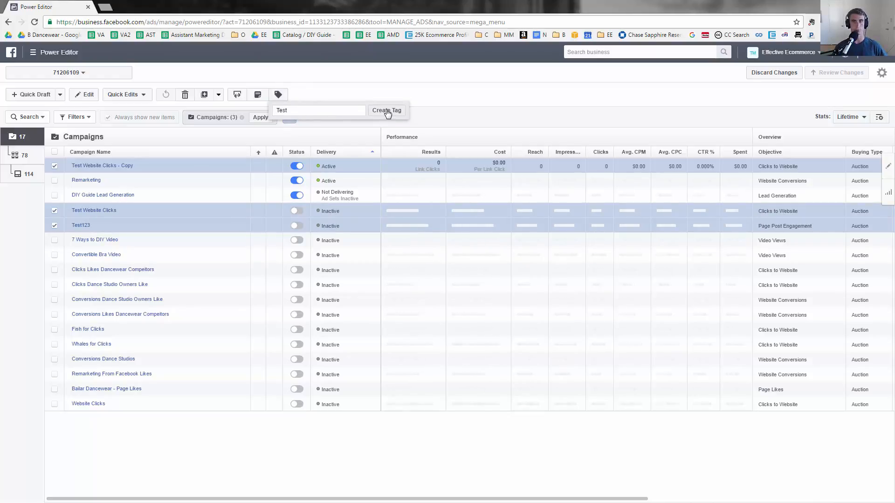
left_click(386, 110)
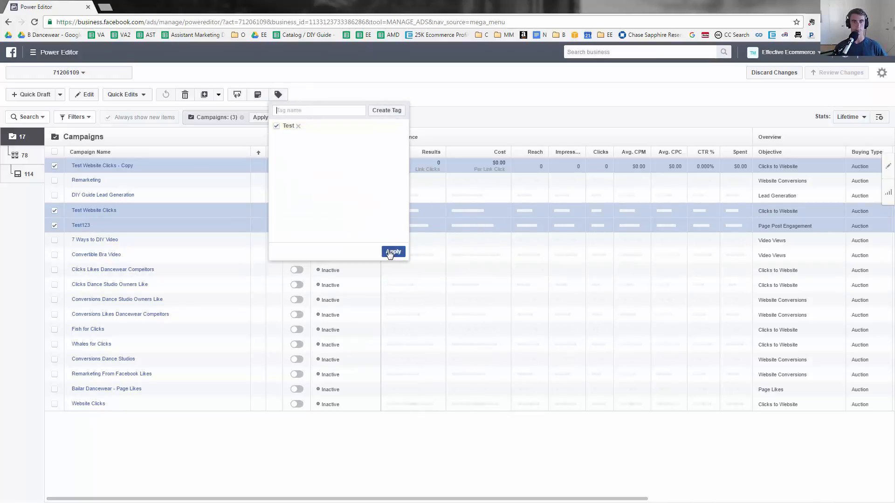
left_click(392, 252)
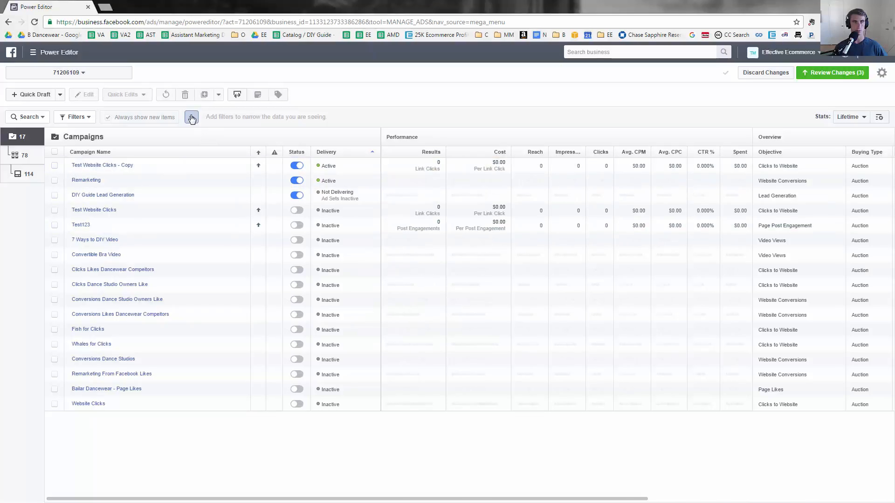
left_click(192, 117)
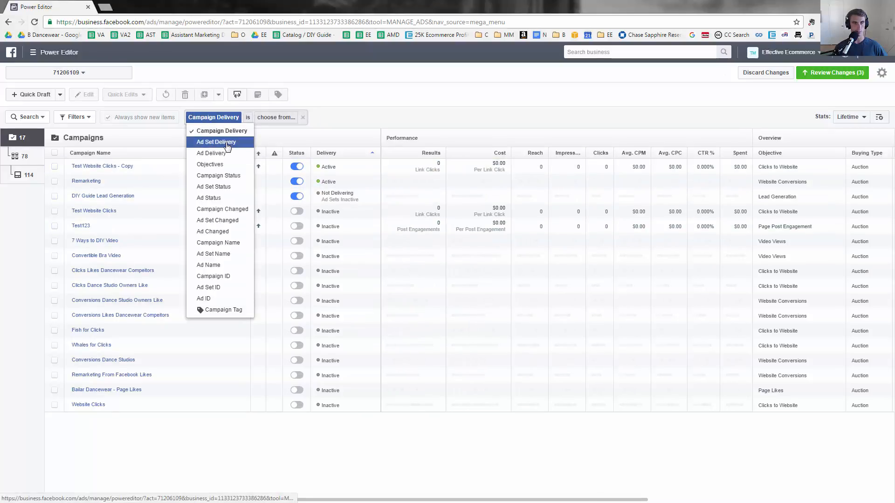
mouse_move(223, 310)
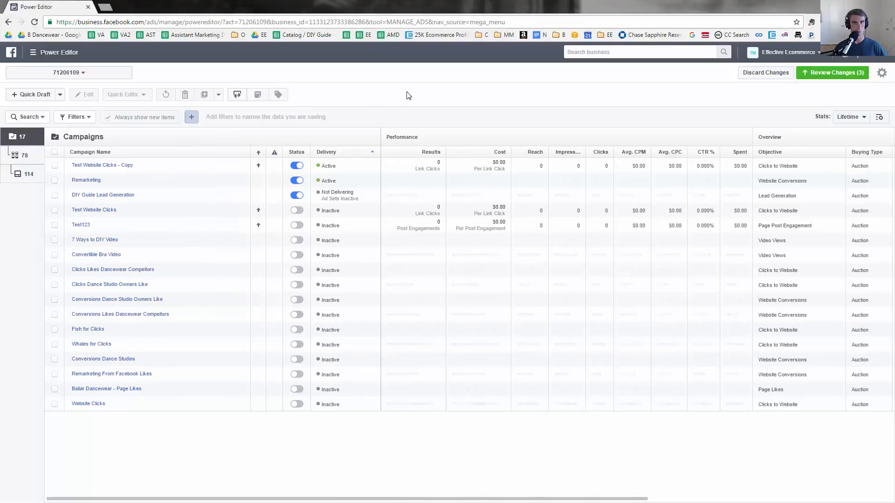
mouse_move(184, 94)
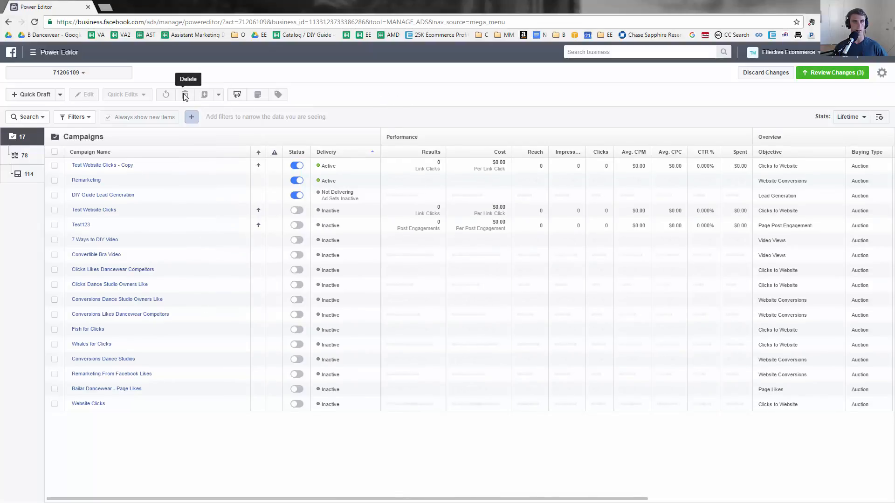
mouse_move(166, 94)
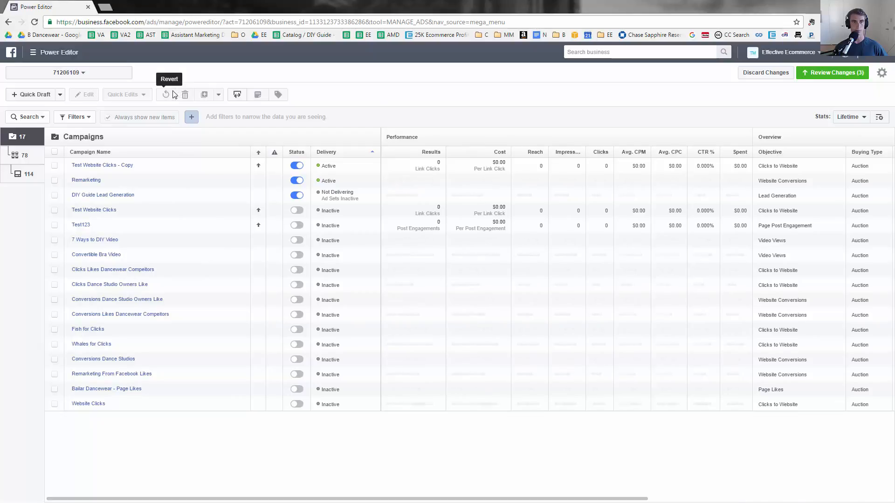
mouse_move(387, 106)
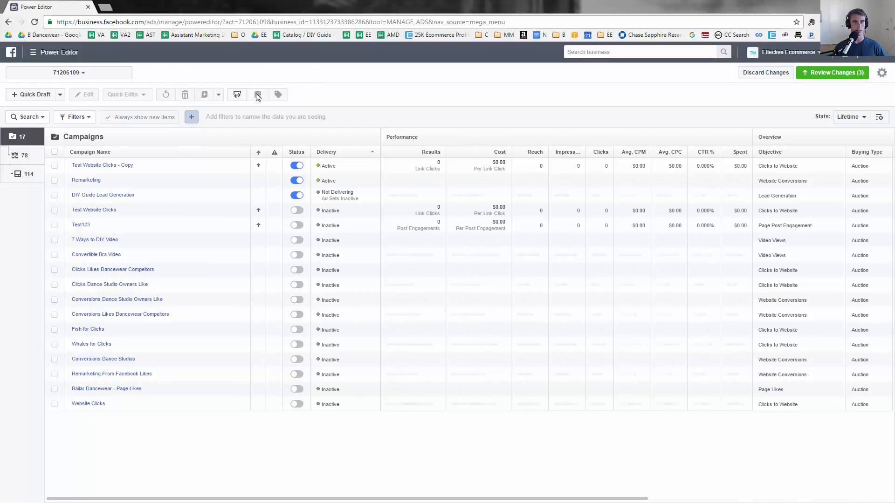
mouse_move(257, 94)
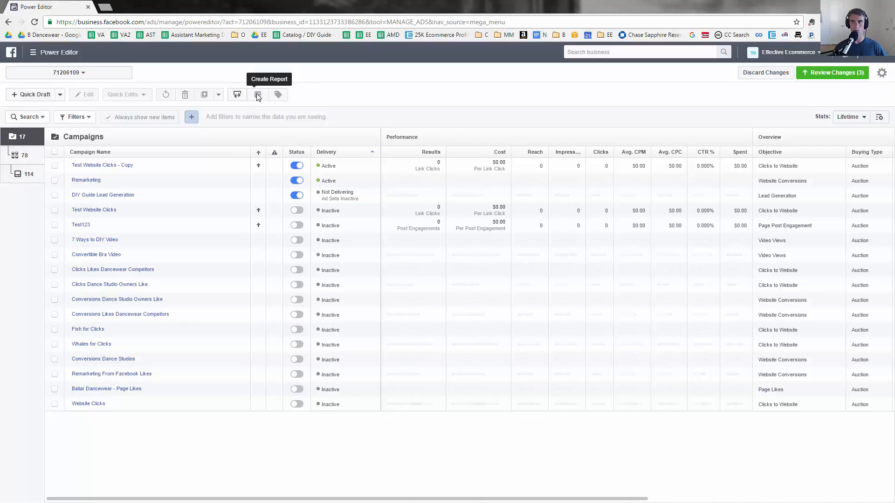
mouse_move(861, 92)
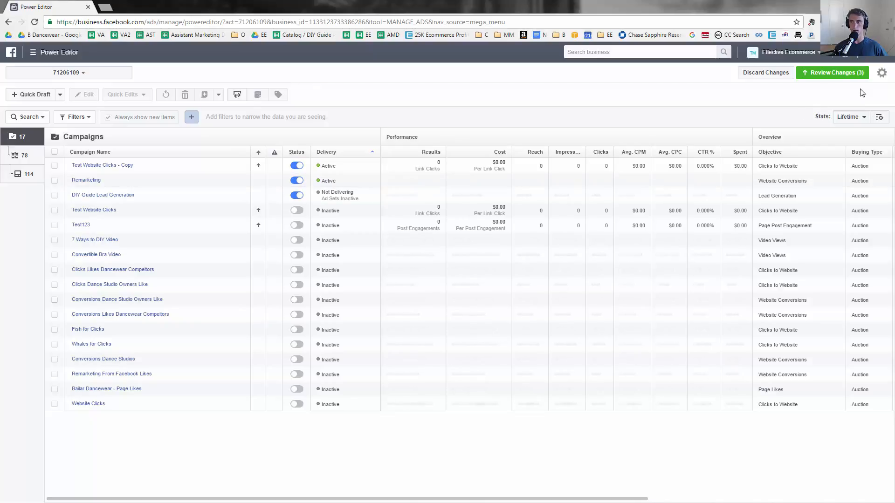
- Review and publish the three pending campaign tag updates
left_click(832, 73)
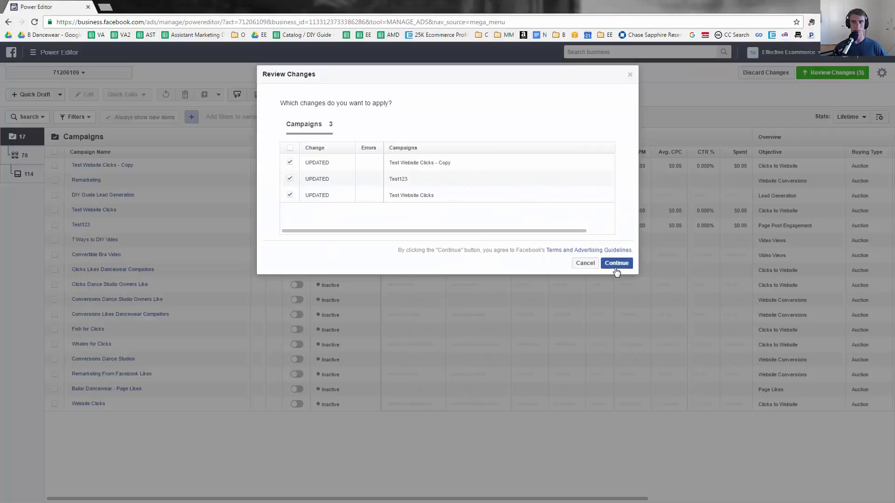
left_click(616, 262)
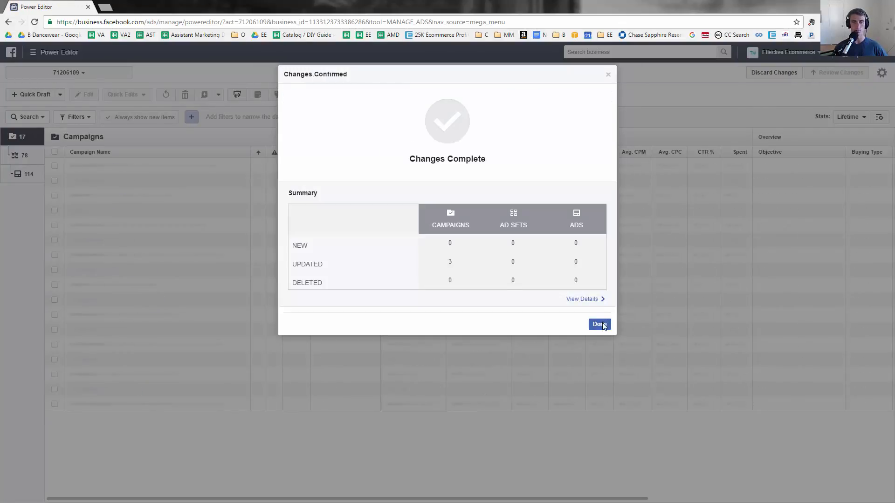
left_click(597, 324)
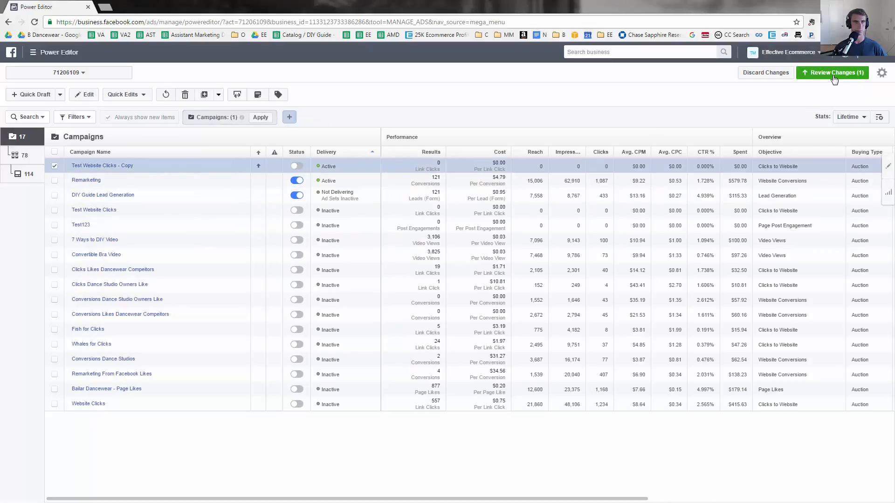
- Review and publish the one remaining campaign update, leaving the copy inactive
left_click(832, 73)
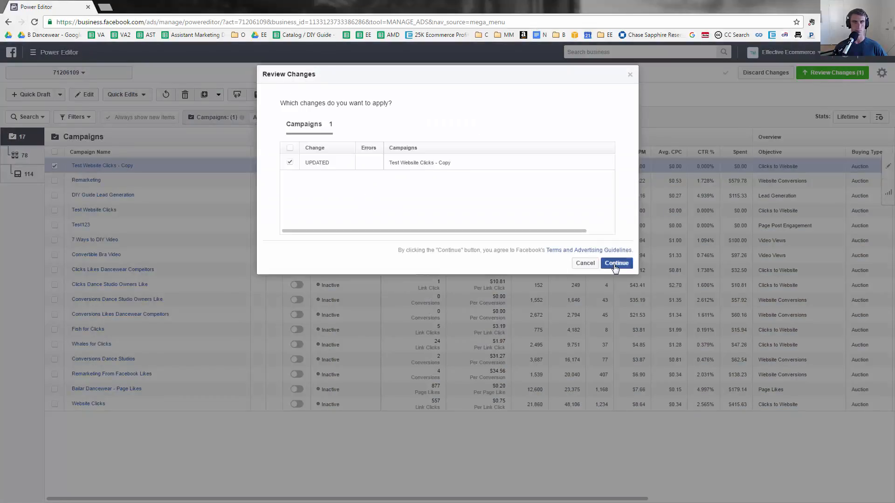
left_click(615, 263)
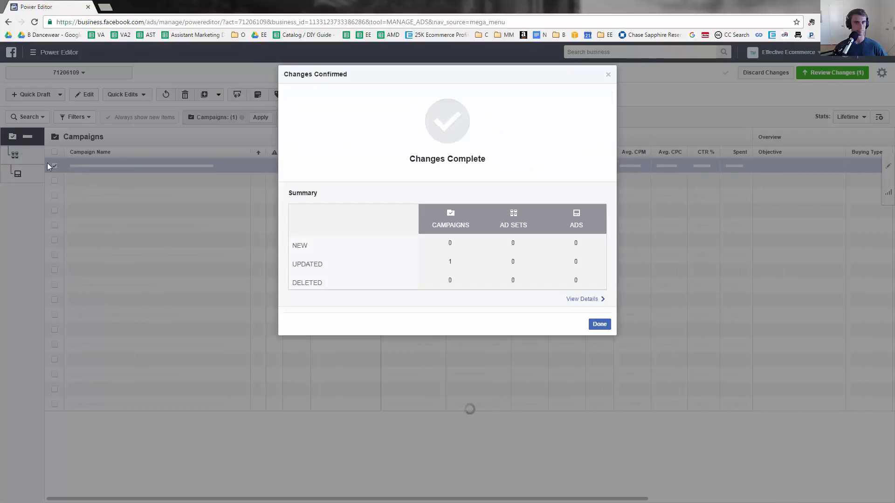
left_click(598, 324)
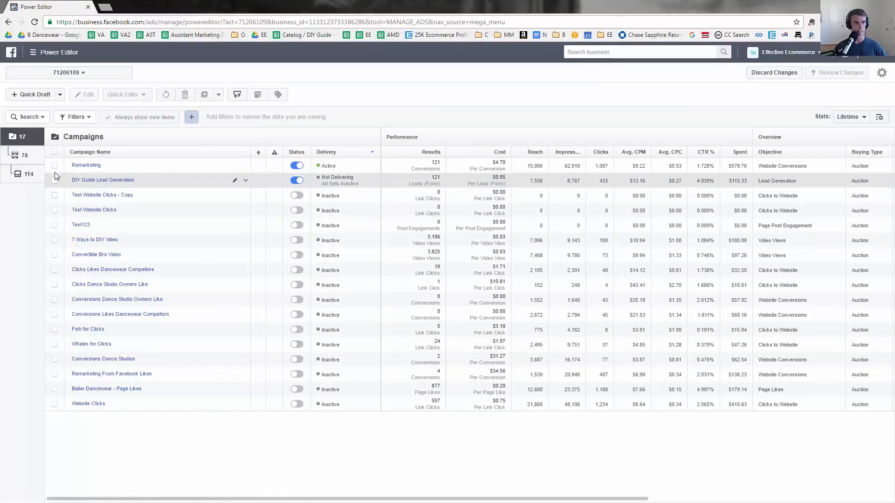
- Export the selected DIY Guide Lead Generation campaign to CSV and open the download in Excel
left_click(54, 181)
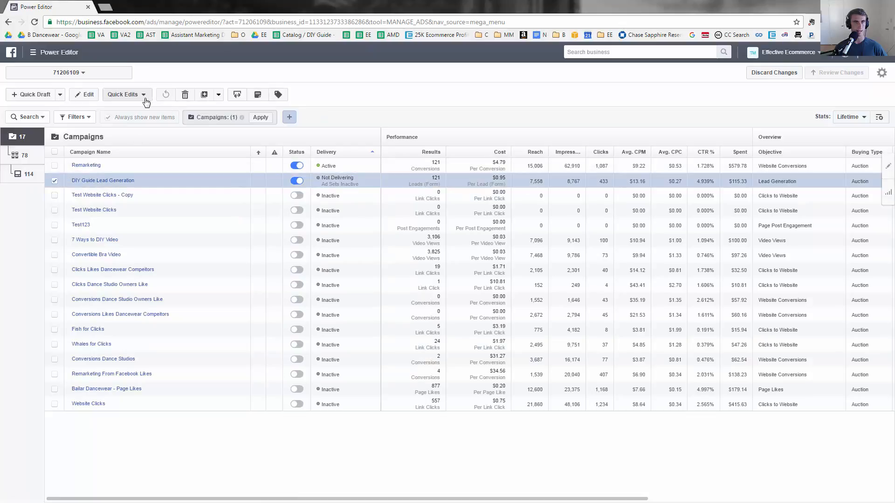
left_click(236, 94)
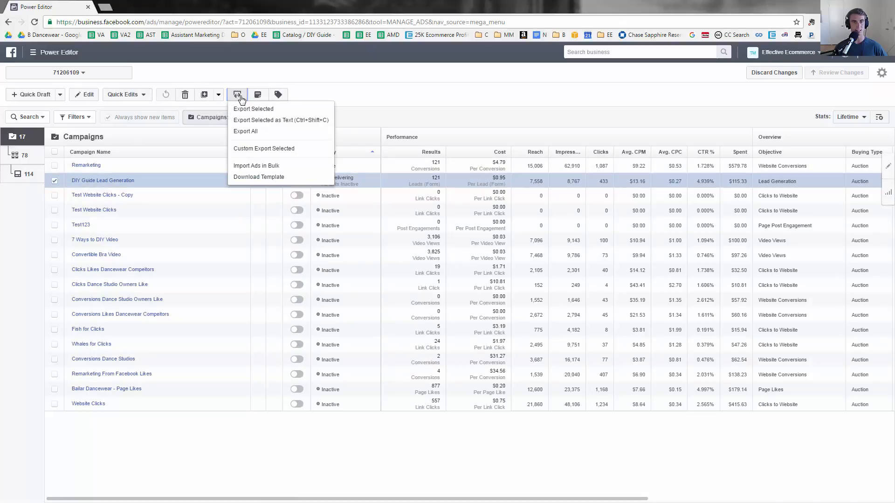
mouse_move(261, 109)
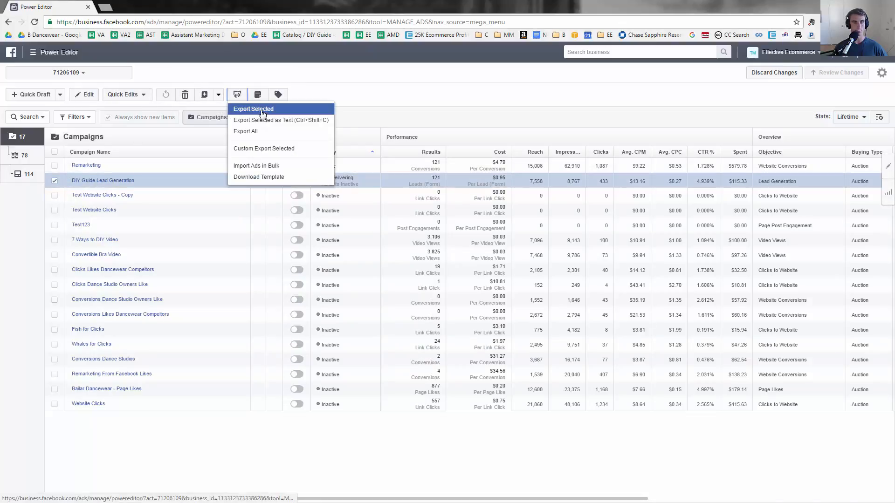
left_click(252, 108)
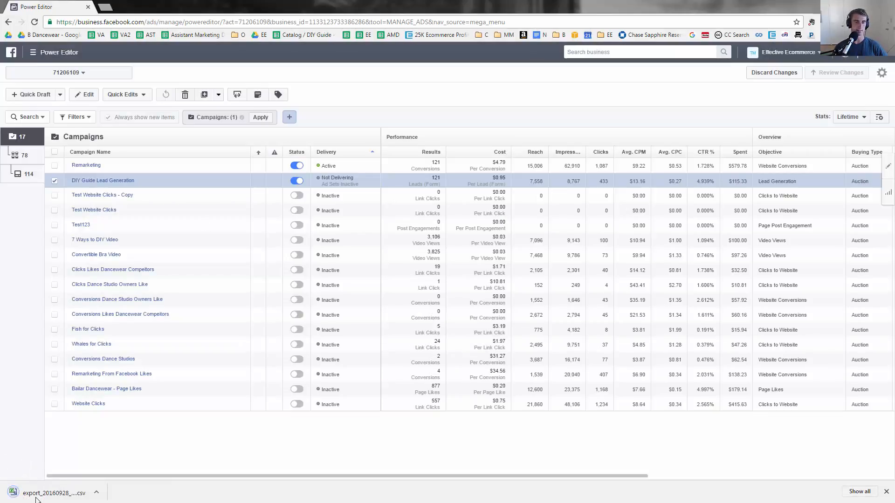
left_click(54, 493)
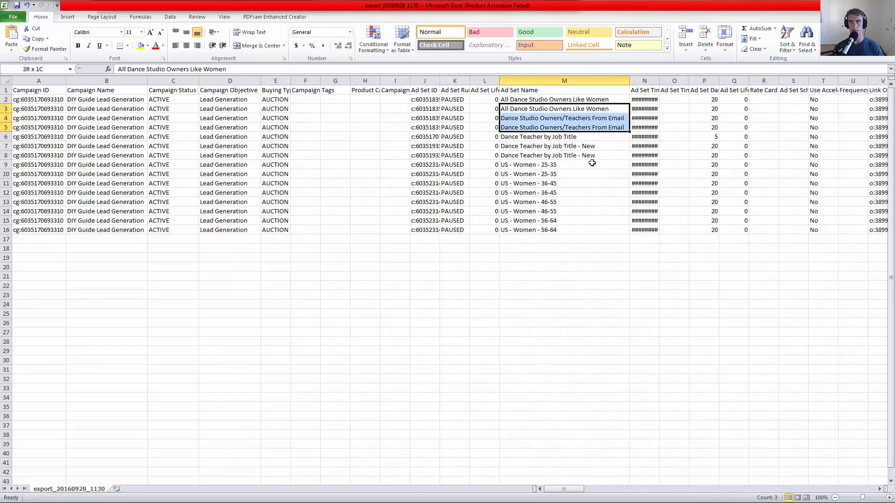
- Copy ad set rows 2–16 and paste them at row 17, giving thirty rows
left_click(564, 99)
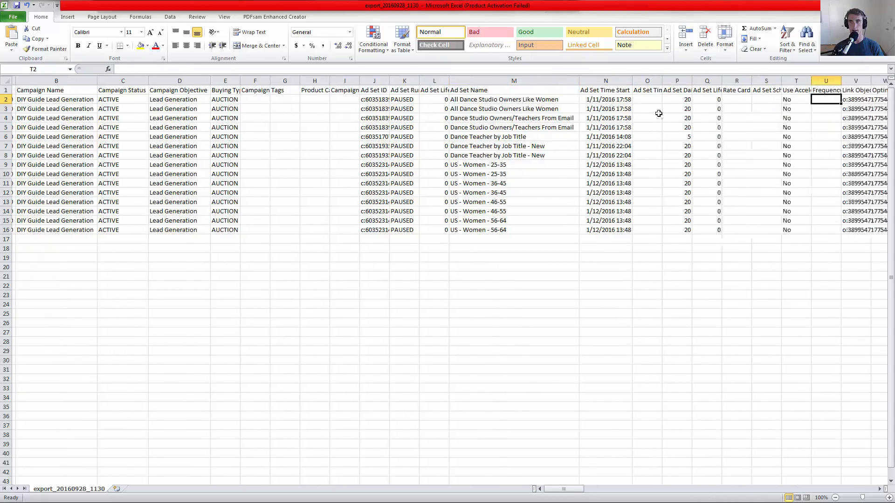
scroll("right", 3)
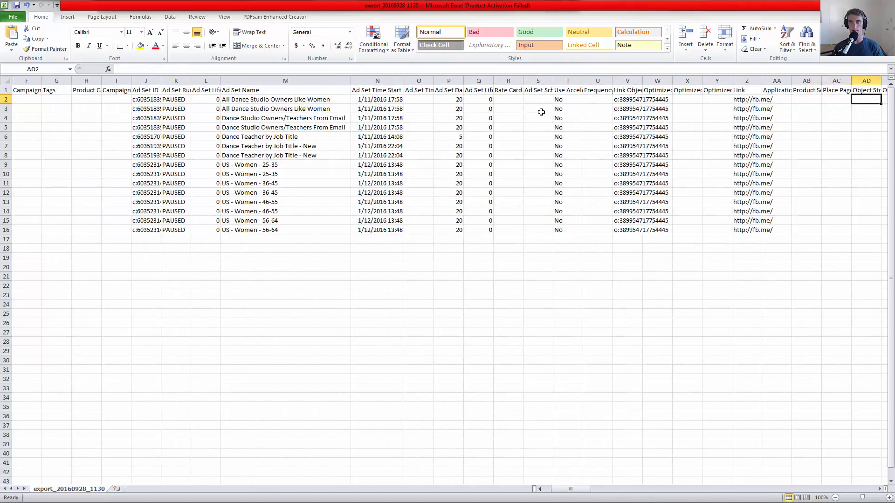
scroll("right", 3)
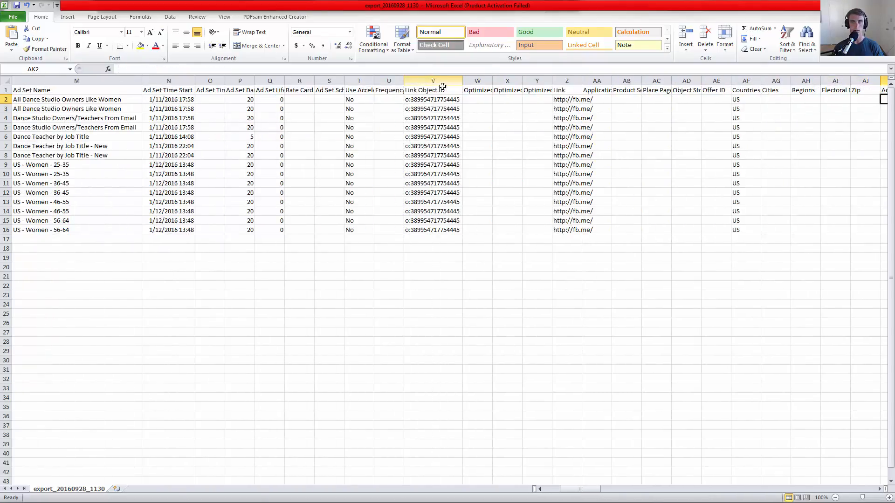
left_click_drag(433, 89, 432, 109)
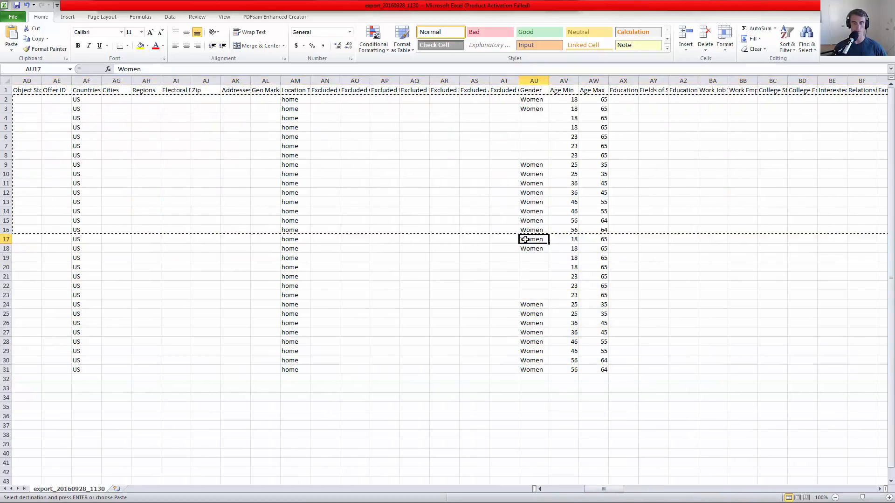
- Fill the duplicated gender cells with Men and select rows 19–23 lacking gender for deletion
type("Men")
key("enter")
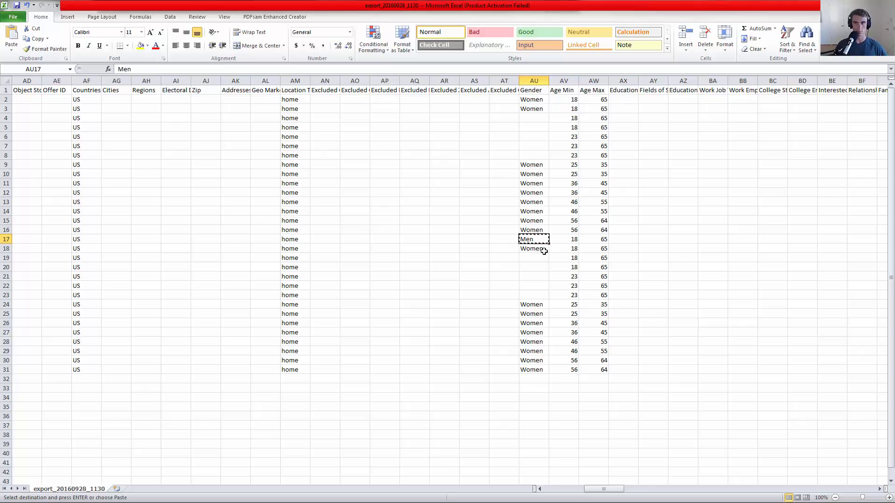
left_click(534, 305)
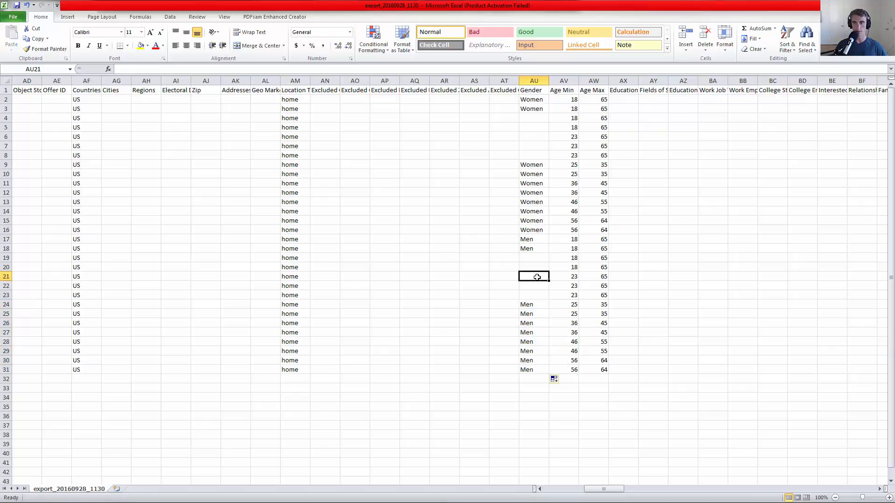
left_click(533, 266)
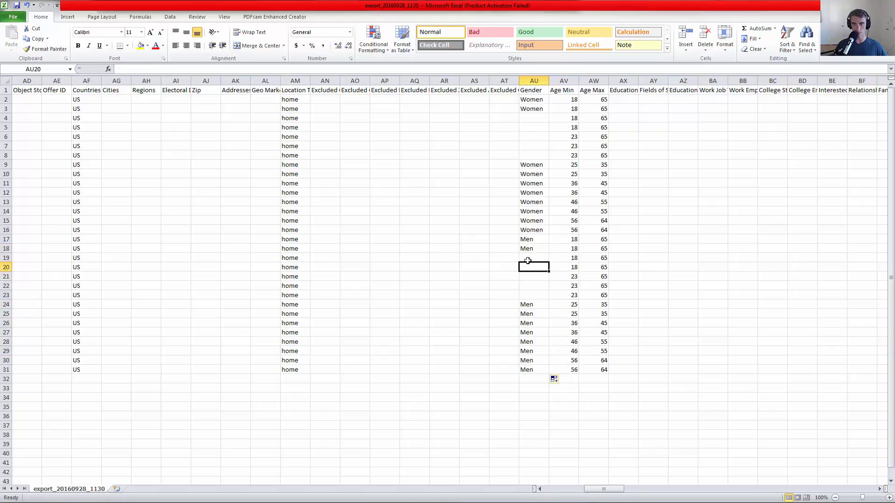
left_click(6, 258)
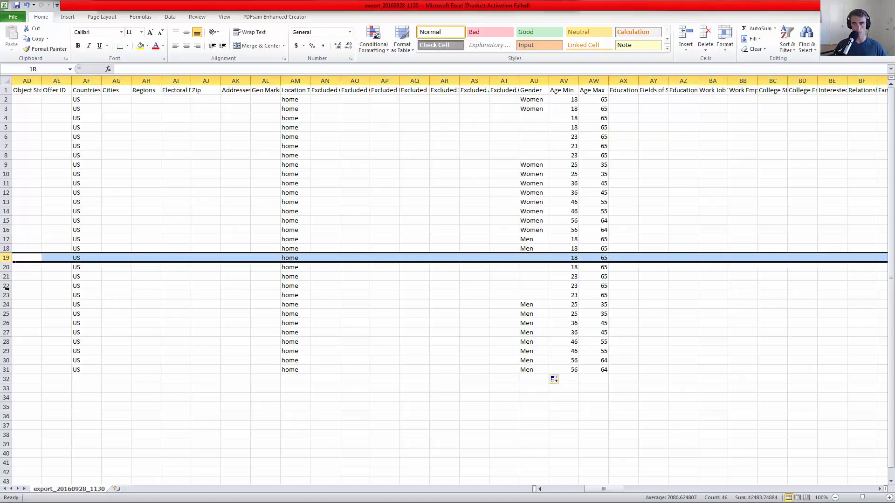
left_click_drag(6, 258, 6, 295)
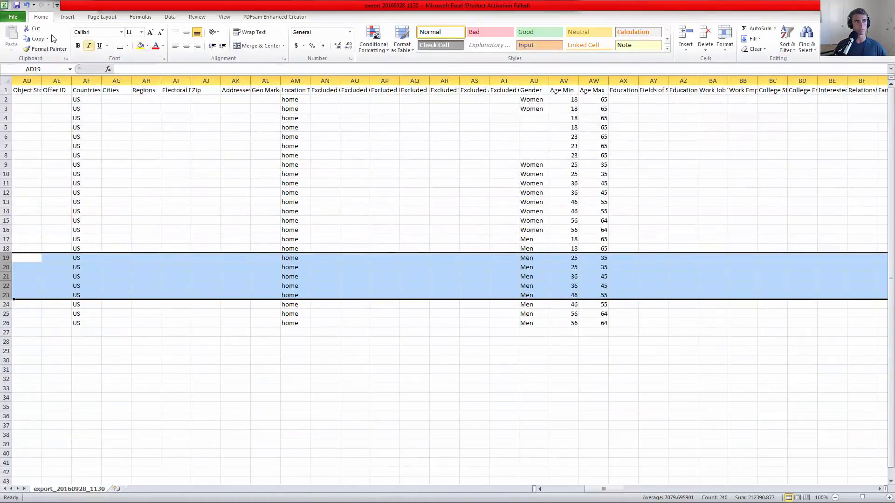
- Save the sheet as Unicode text named 'Men DIY Guide Leads', keeping the text format
left_click(13, 16)
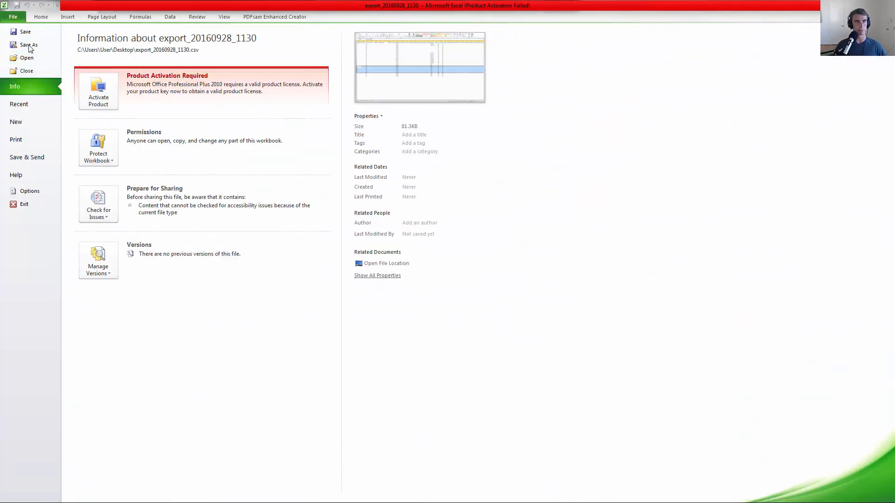
left_click(27, 44)
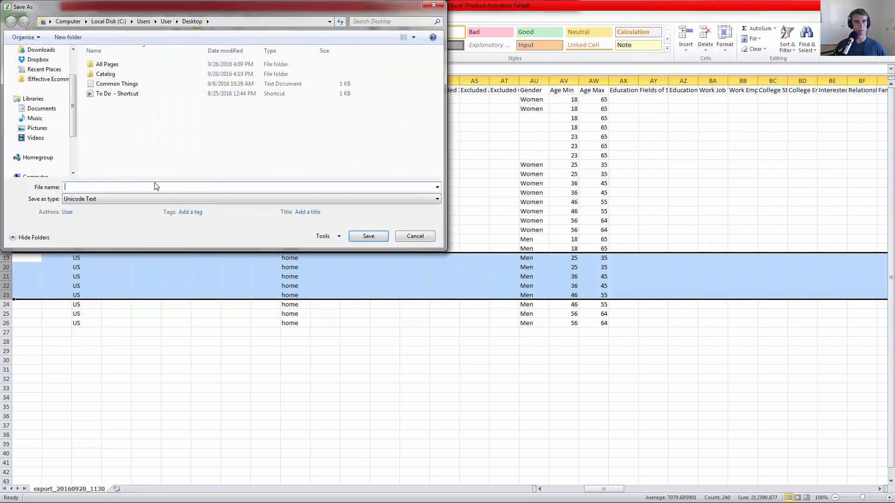
type("Men")
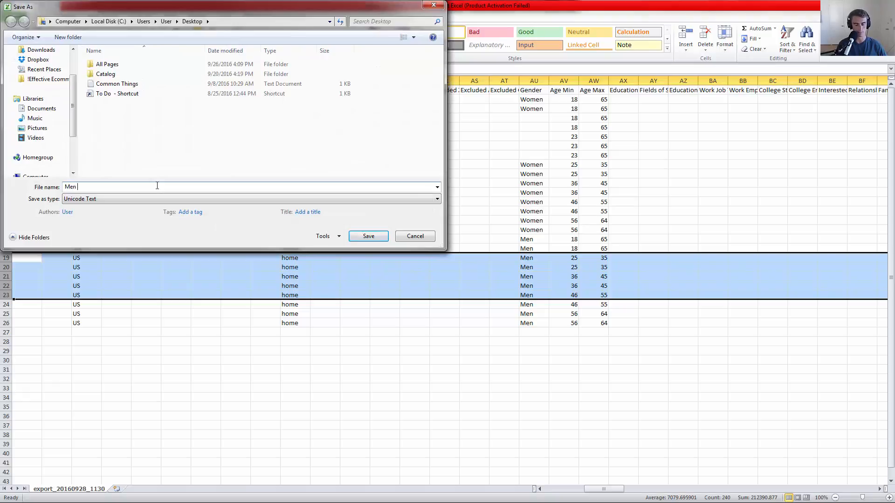
type("DIY Guide Leasds")
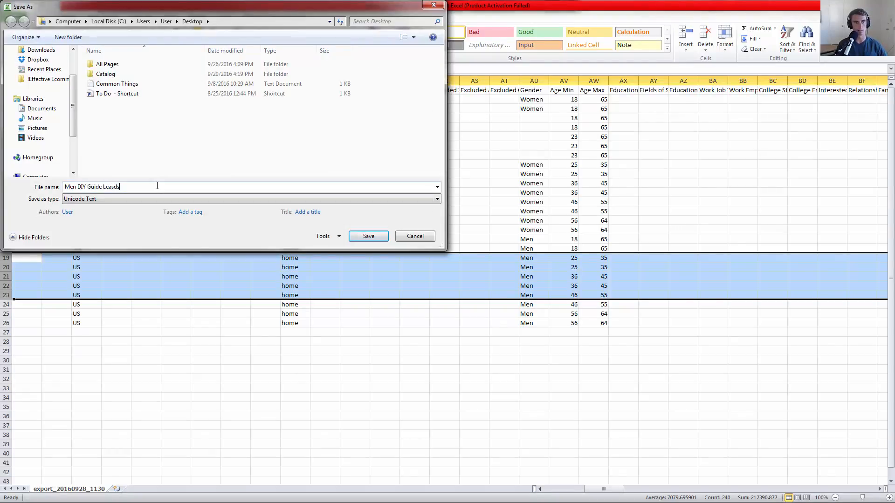
left_click(368, 235)
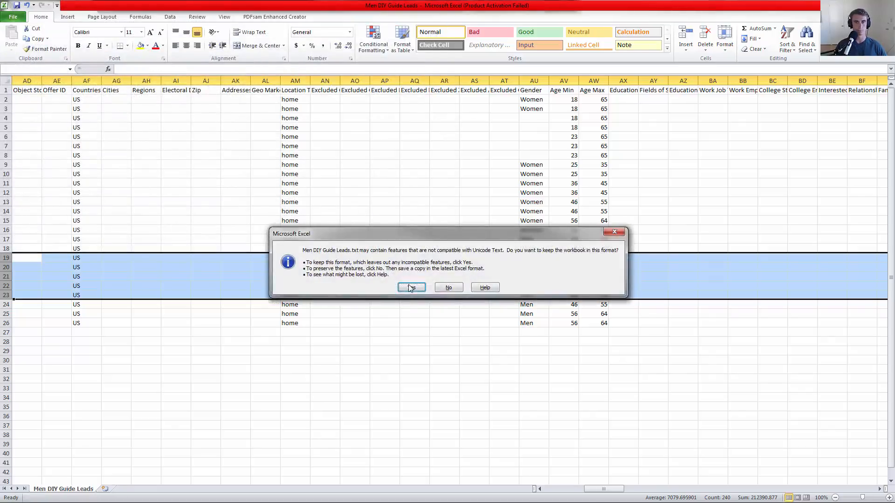
left_click(411, 287)
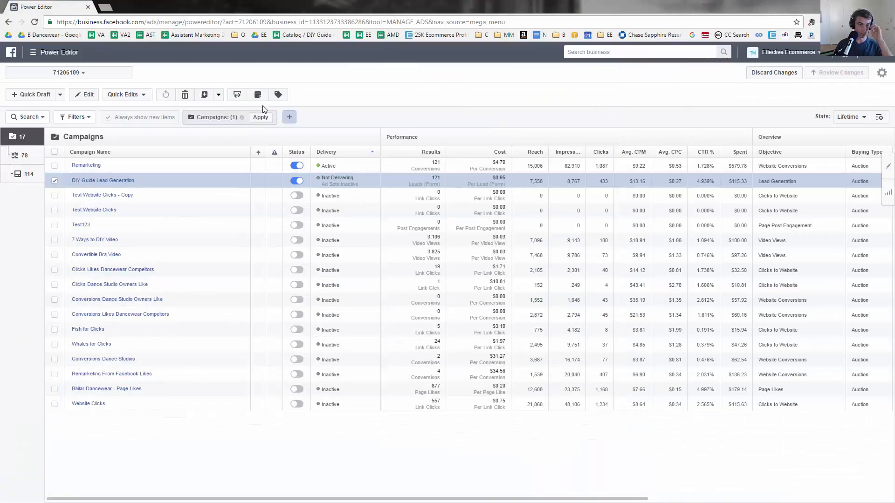
- Bulk-import the Men DIY Guide Leads file and dismiss the summary showing 15 blocked ad sets
left_click(236, 94)
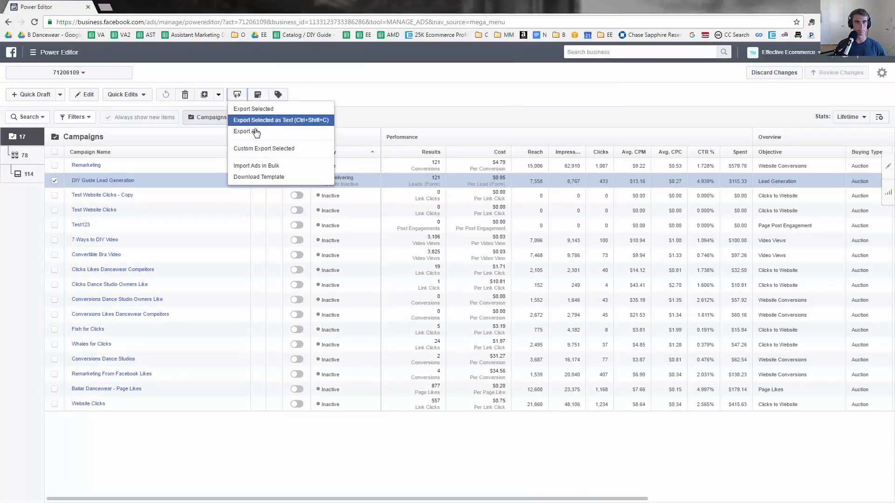
mouse_move(273, 165)
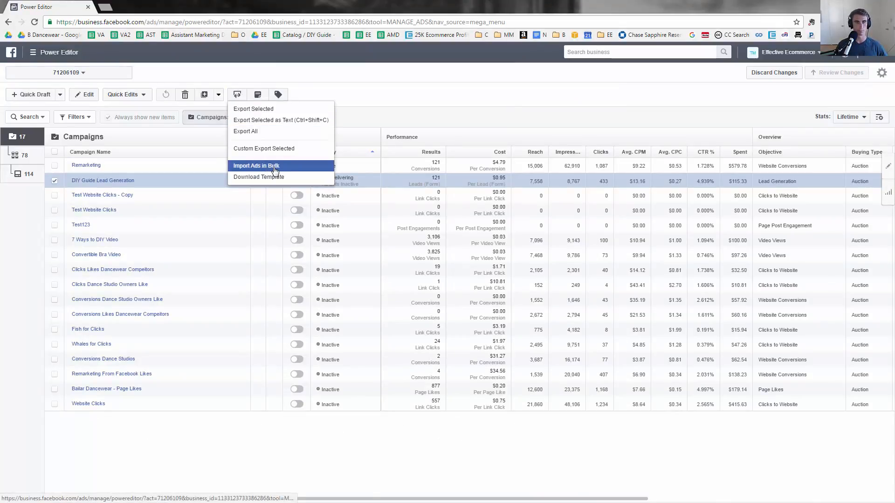
left_click(256, 166)
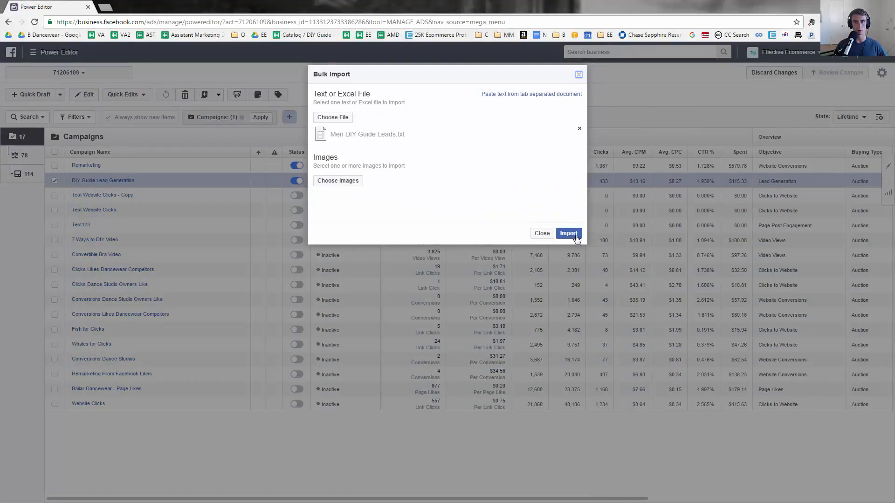
left_click(568, 233)
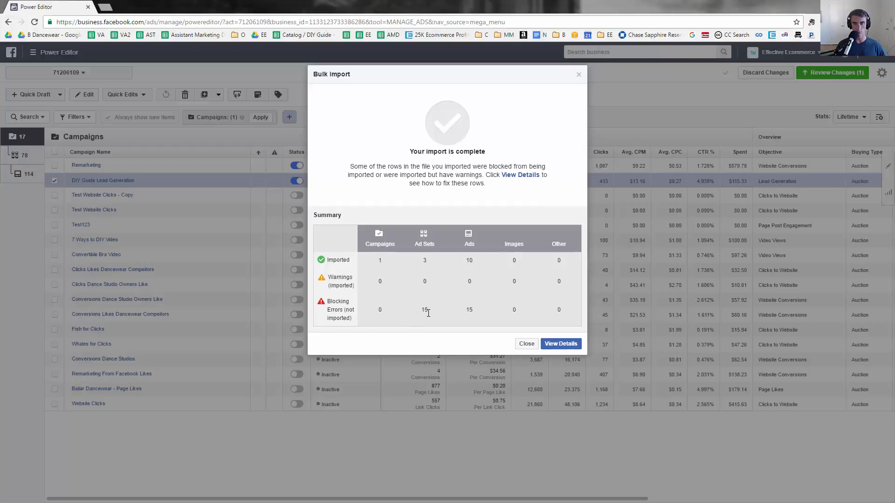
left_click(559, 344)
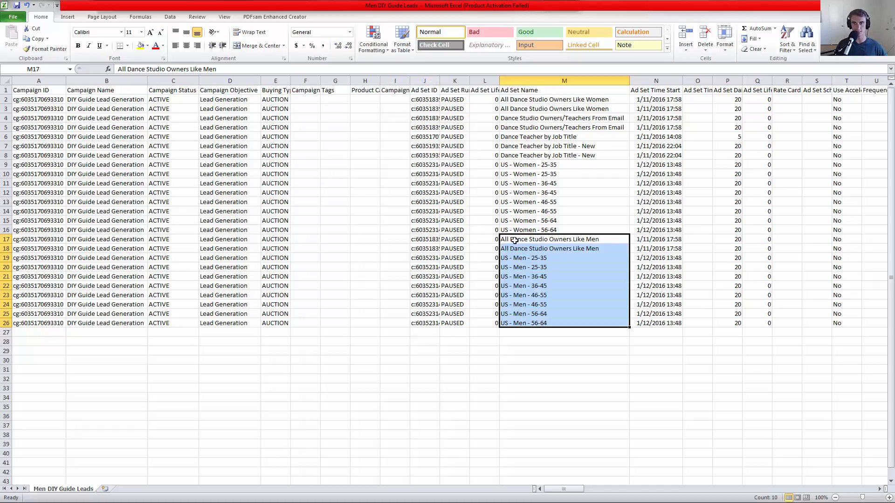
- Clear the Ad Set IDs in men rows 17–26 and resave the file as Unicode text
left_click(425, 239)
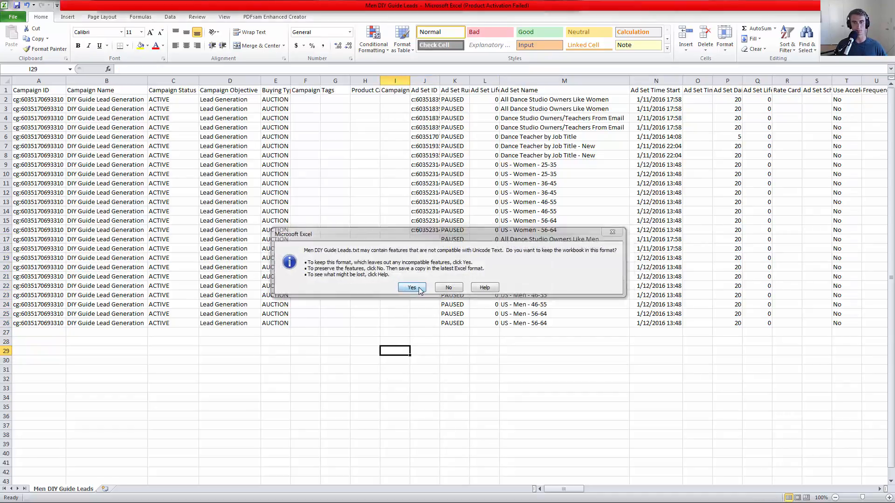
left_click(411, 287)
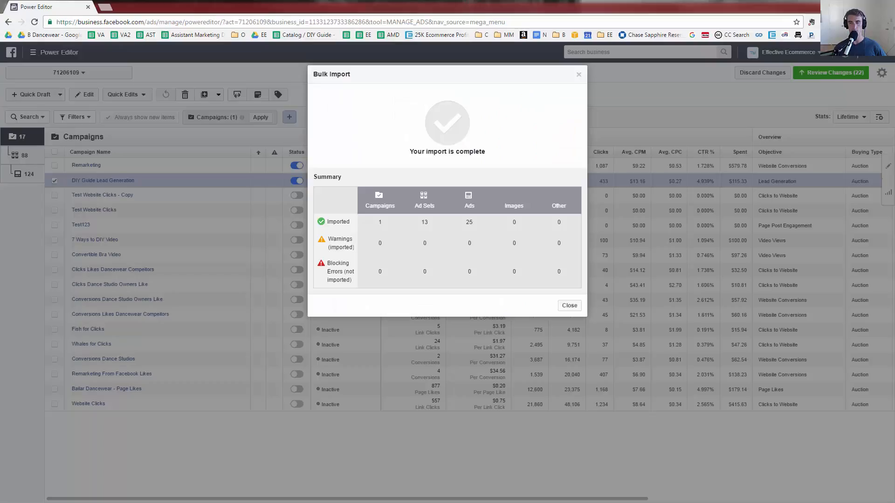
mouse_move(566, 290)
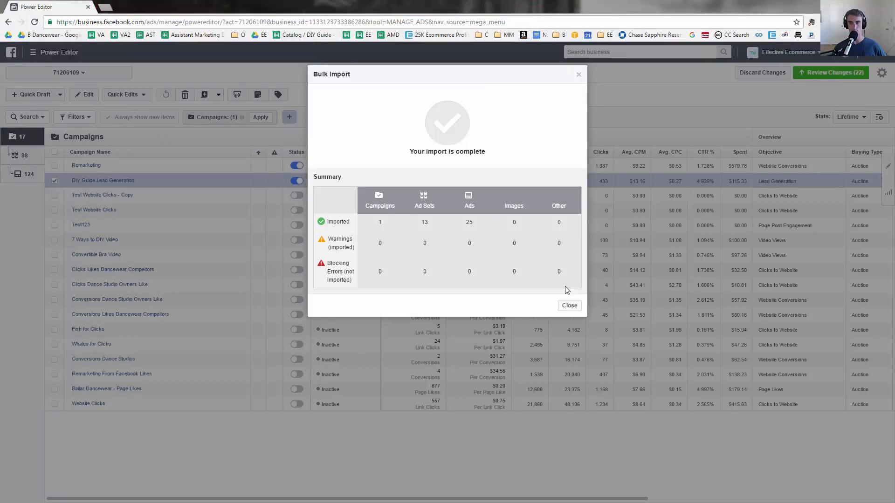
- Dismiss the clean import summary of 13 ad sets and 25 ads
left_click(569, 305)
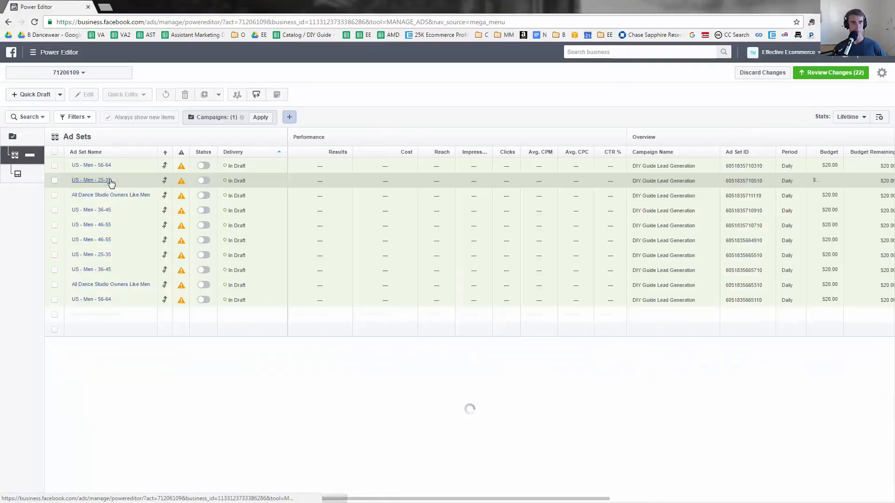
- Surface the start-time error on US - Men - 56-64 and choose Edit Ad Set from its popup
left_click(260, 117)
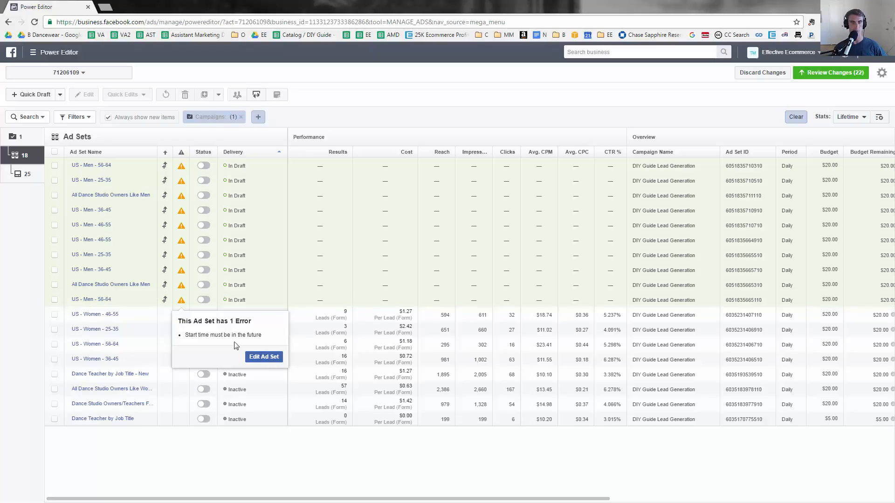
mouse_move(264, 357)
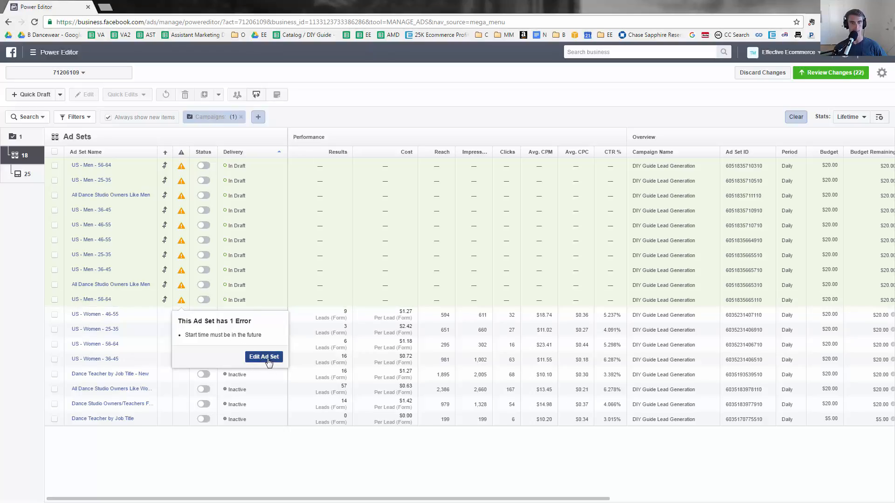
left_click(264, 356)
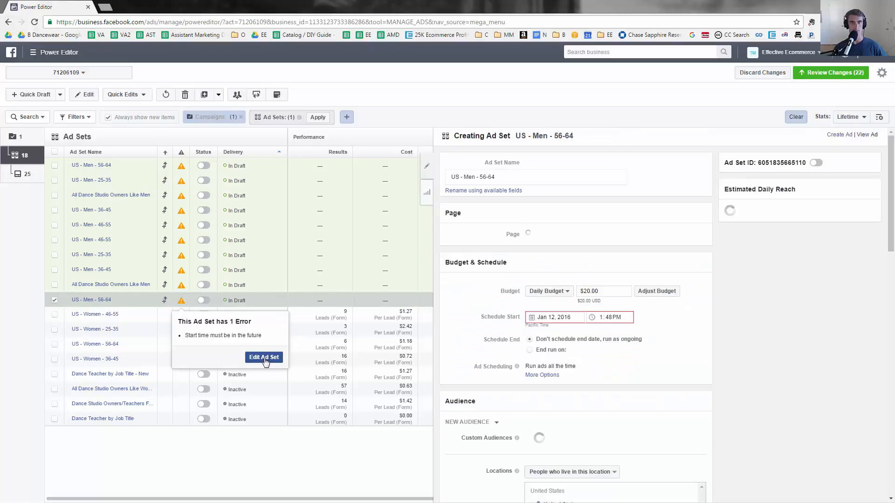
left_click(264, 356)
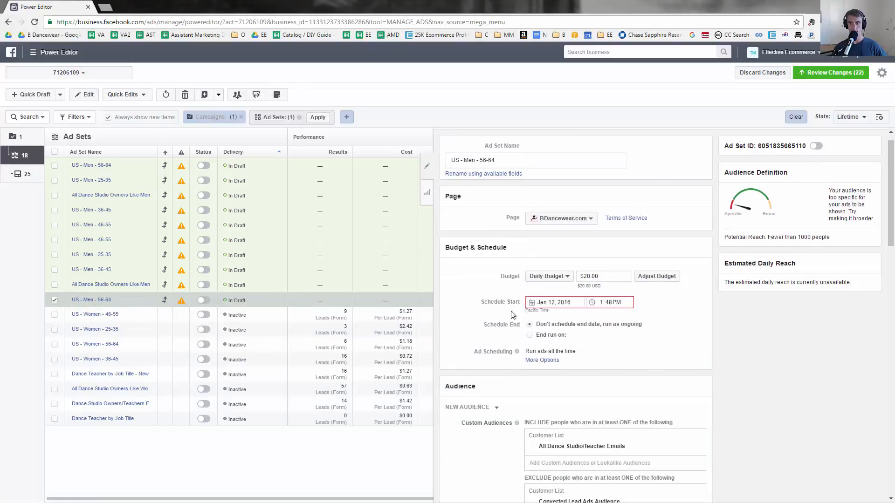
scroll("down", 3)
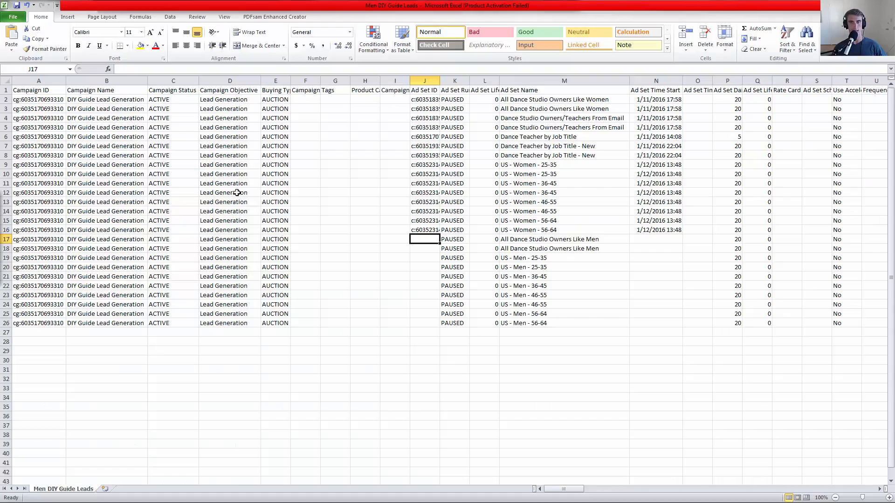
- Scroll across all columns of the Men DIY Guide Leads sheet reviewing rows 17–26
left_click(483, 239)
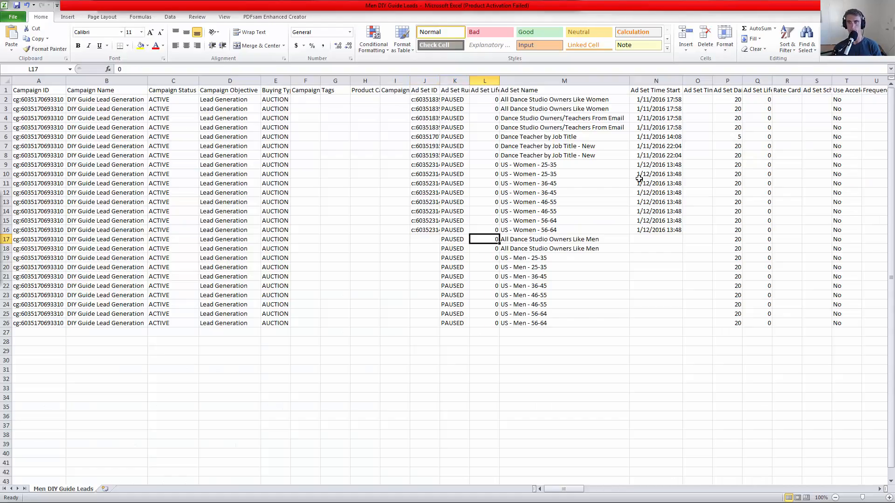
left_click(697, 239)
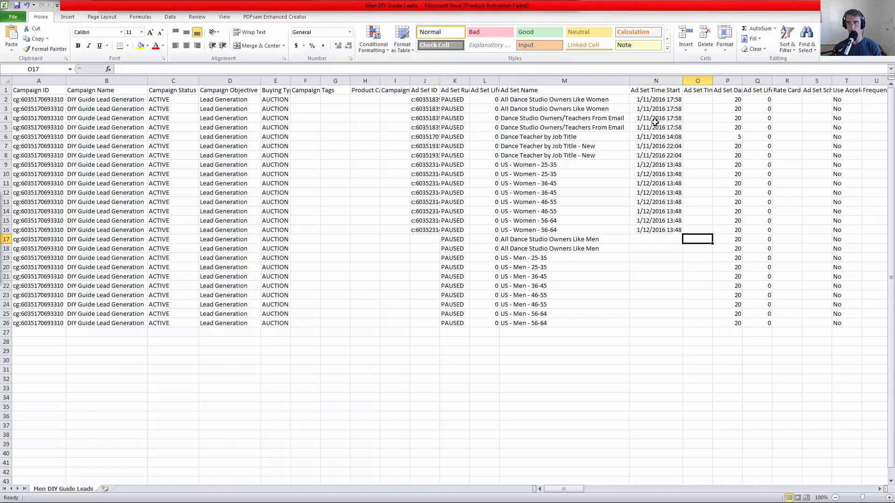
scroll("right", 3)
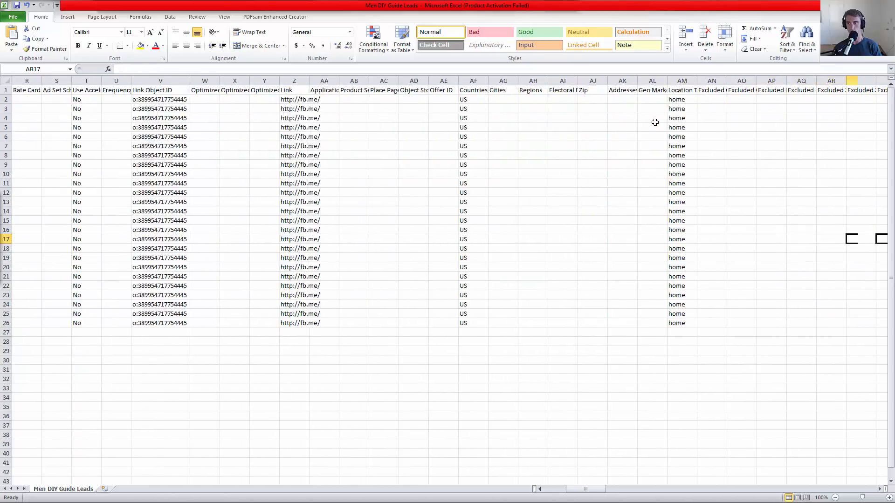
scroll("right", 3)
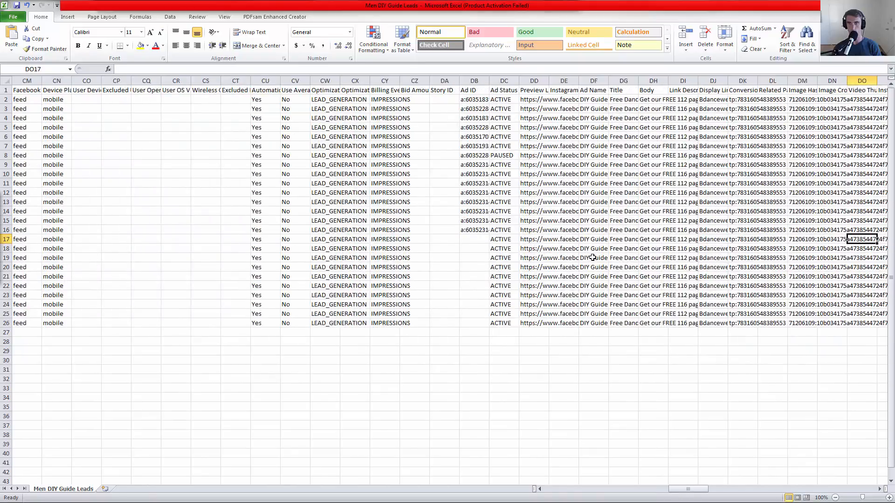
scroll("right", 3)
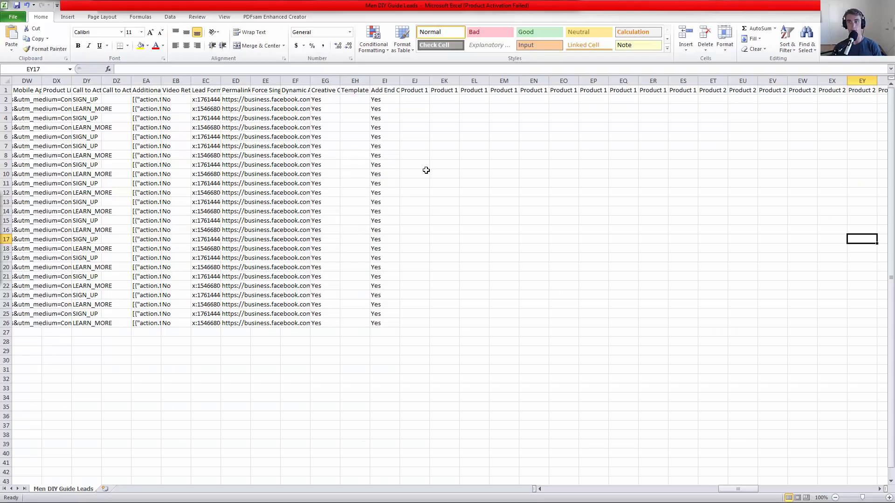
scroll("right", 3)
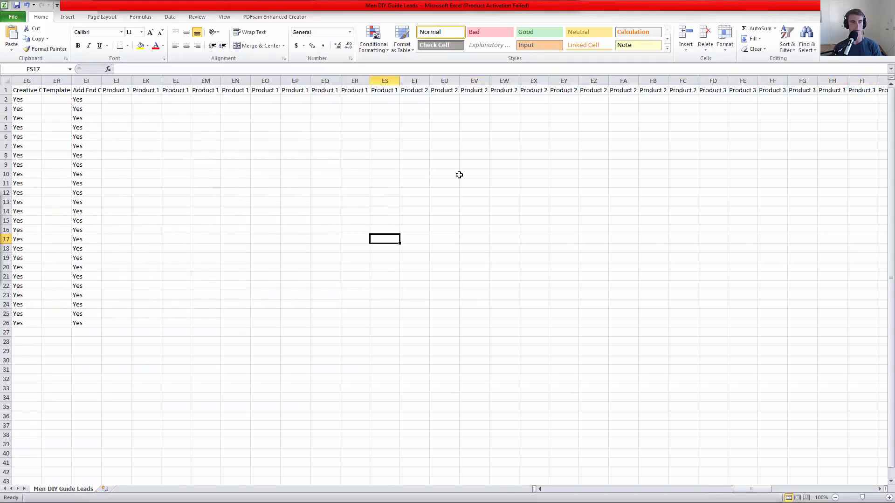
scroll("left", 3)
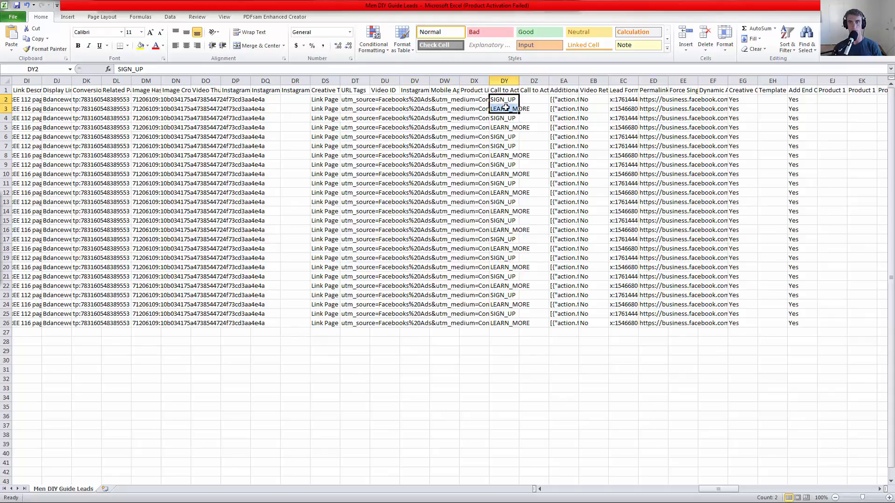
left_click(532, 109)
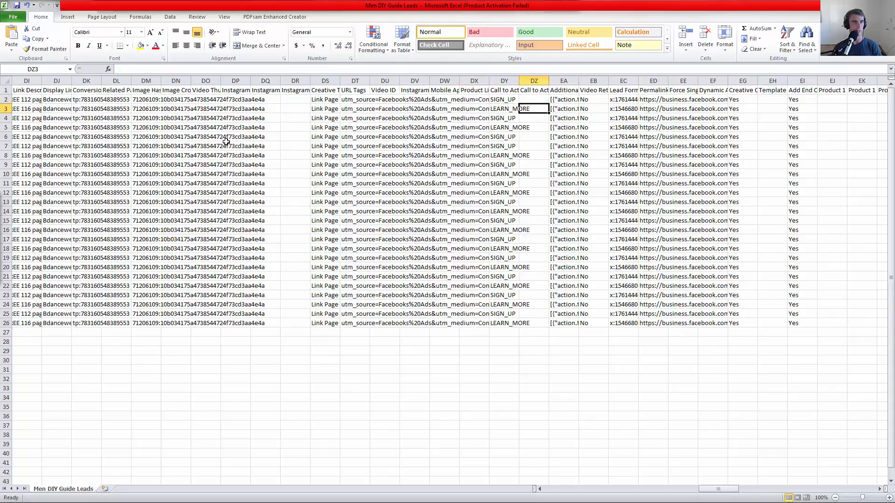
scroll("left", 3)
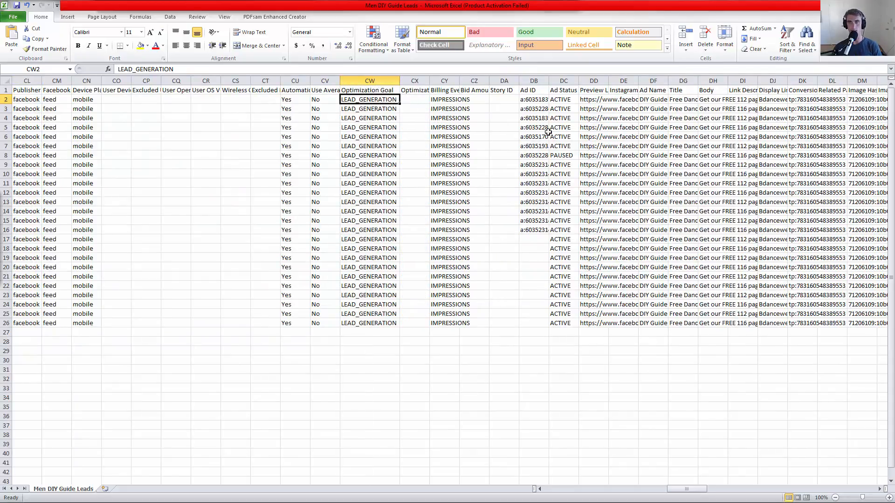
left_click(562, 173)
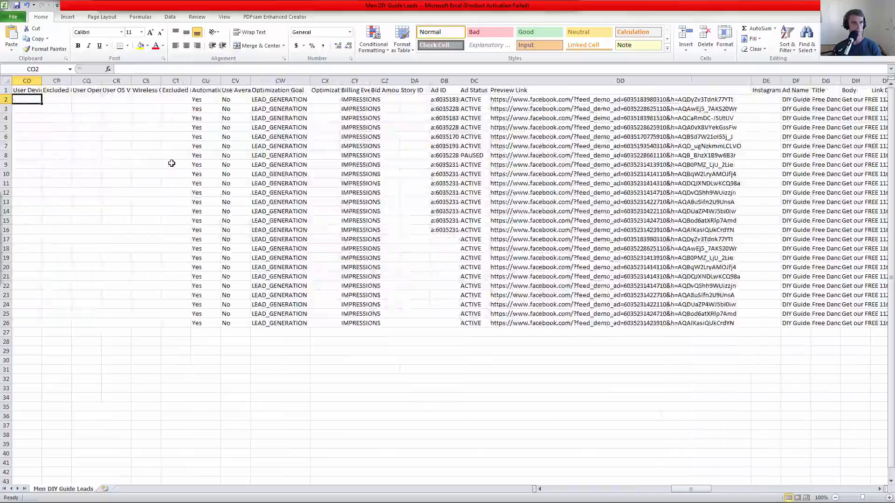
scroll("left", 3)
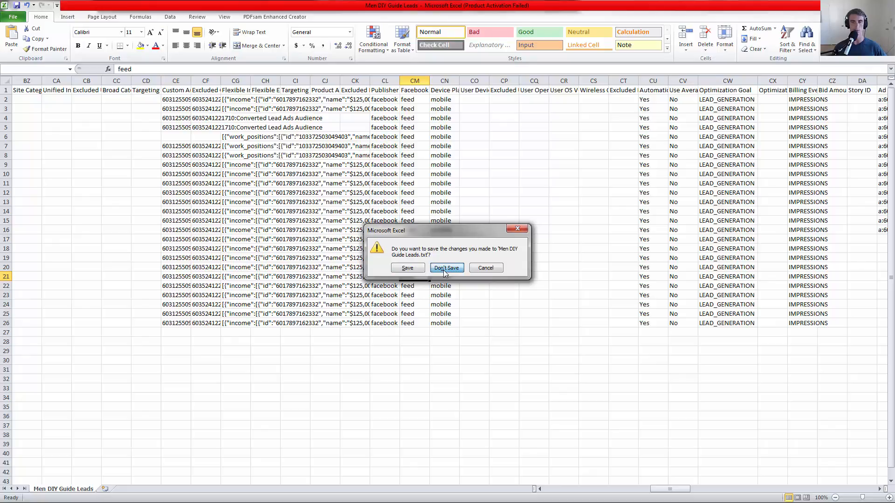
- Close the spreadsheet without saving changes
left_click(447, 268)
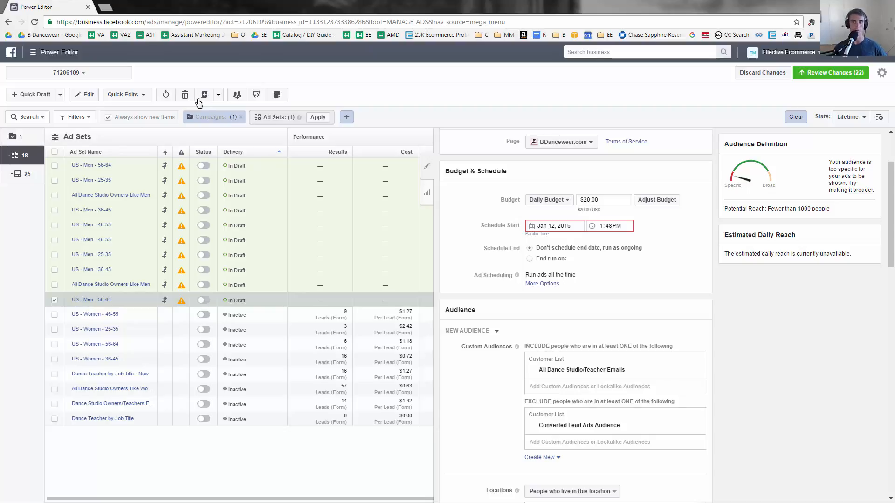
mouse_move(261, 113)
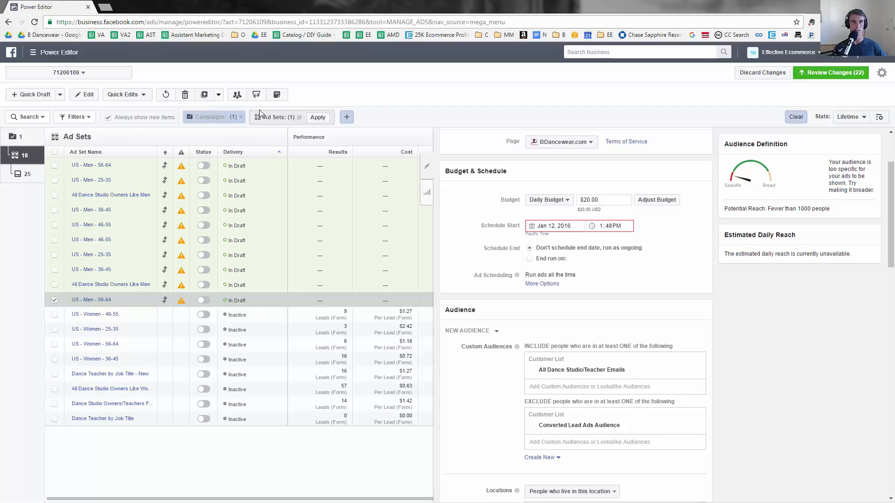
mouse_move(337, 67)
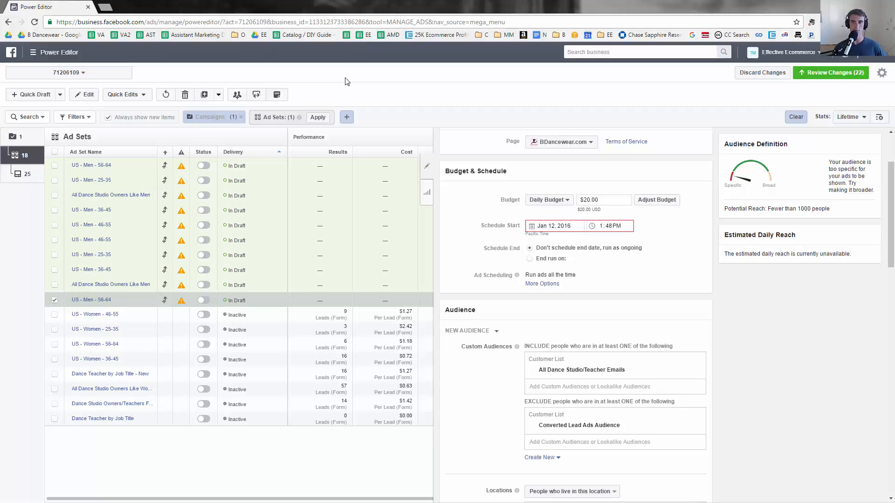
mouse_move(292, 91)
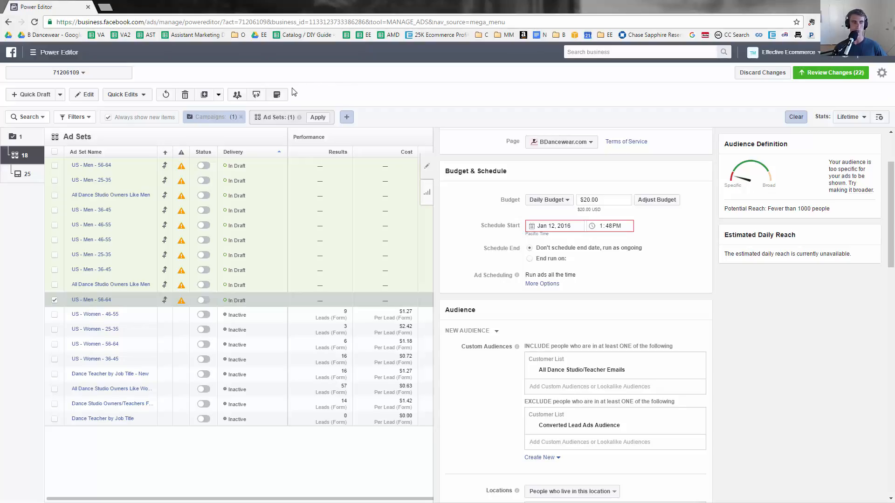
mouse_move(369, 125)
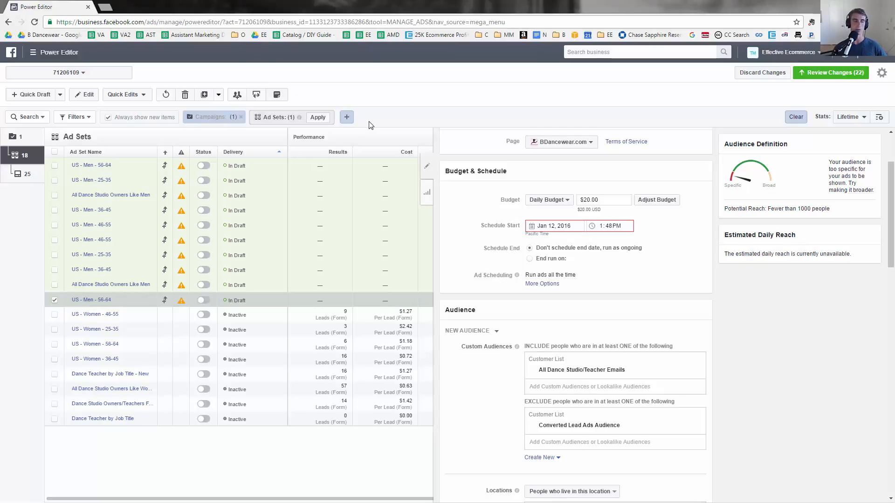